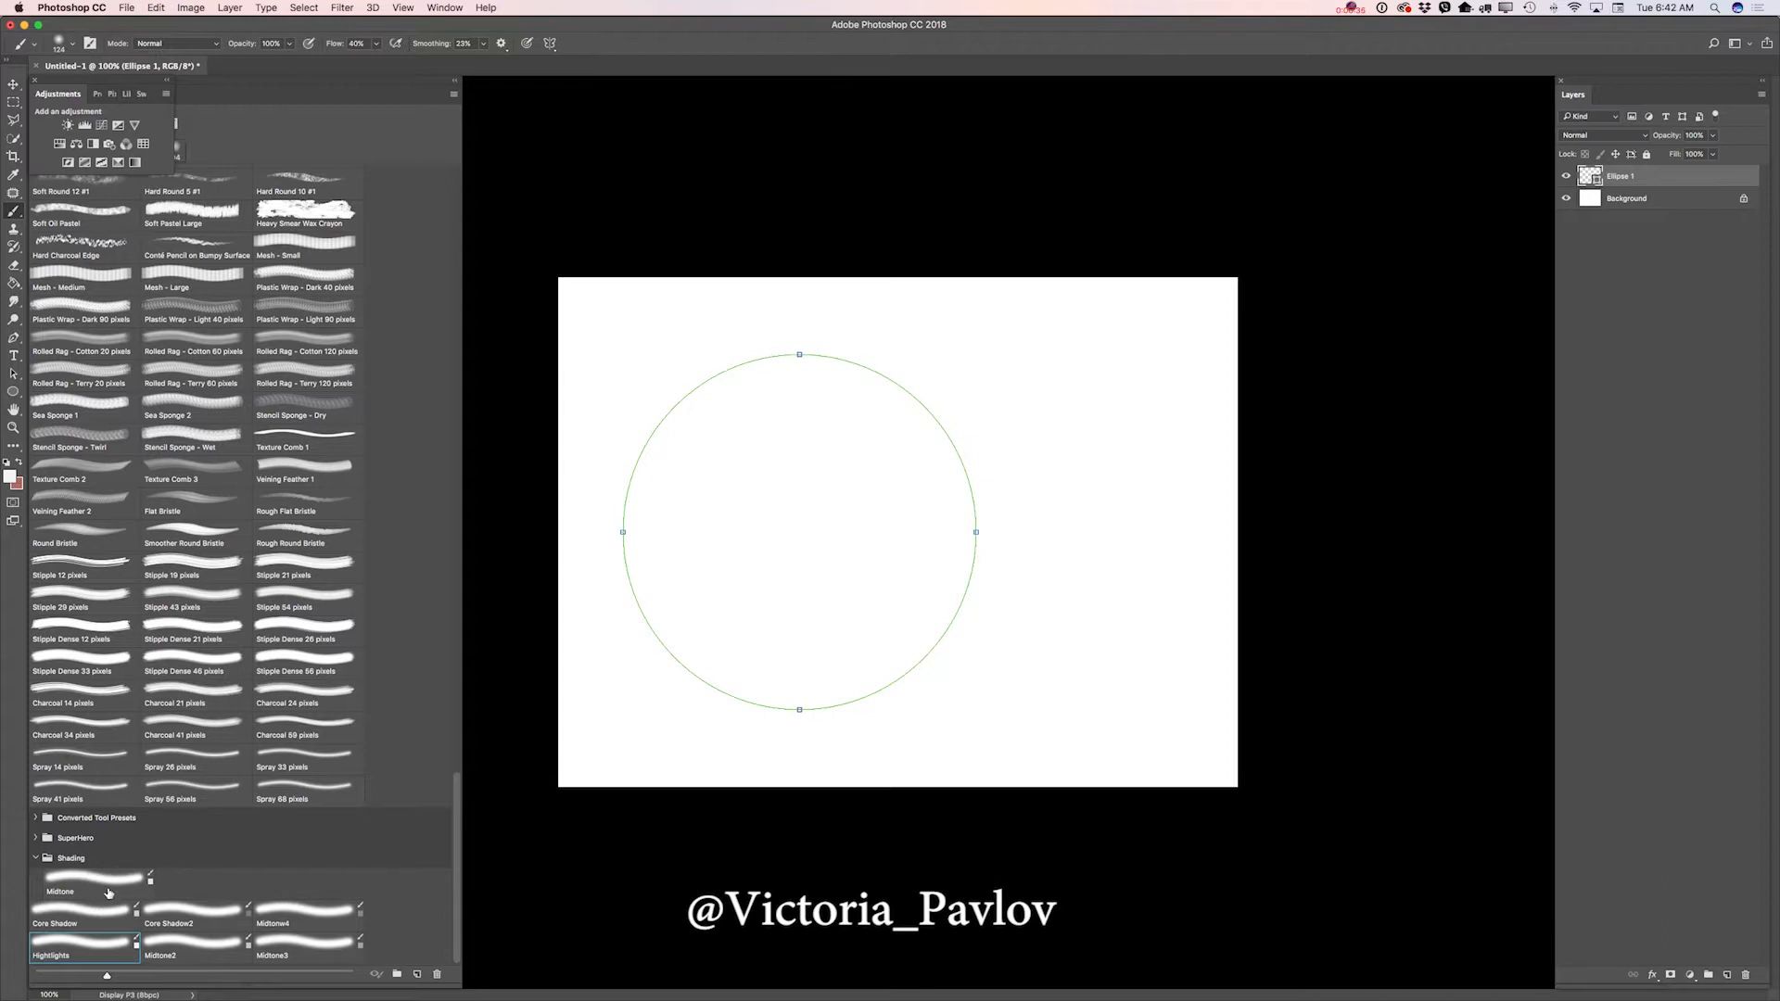
pyautogui.moveTo(110, 892)
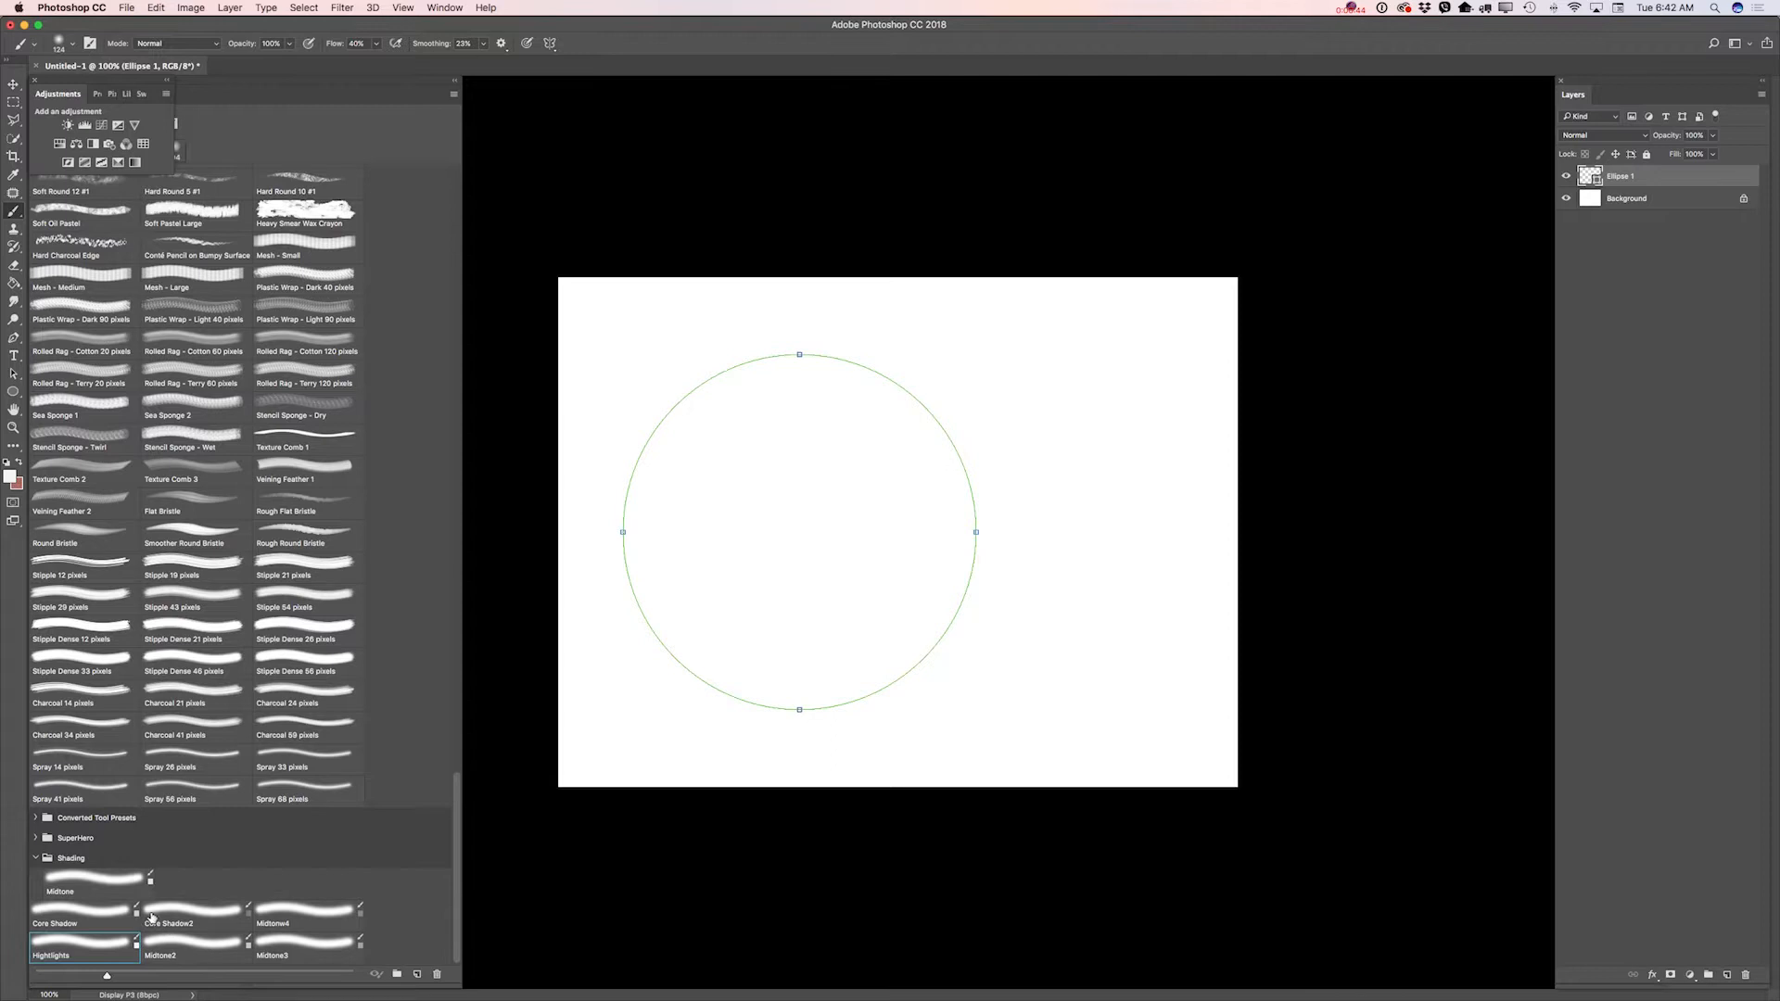
pyautogui.moveTo(171, 909)
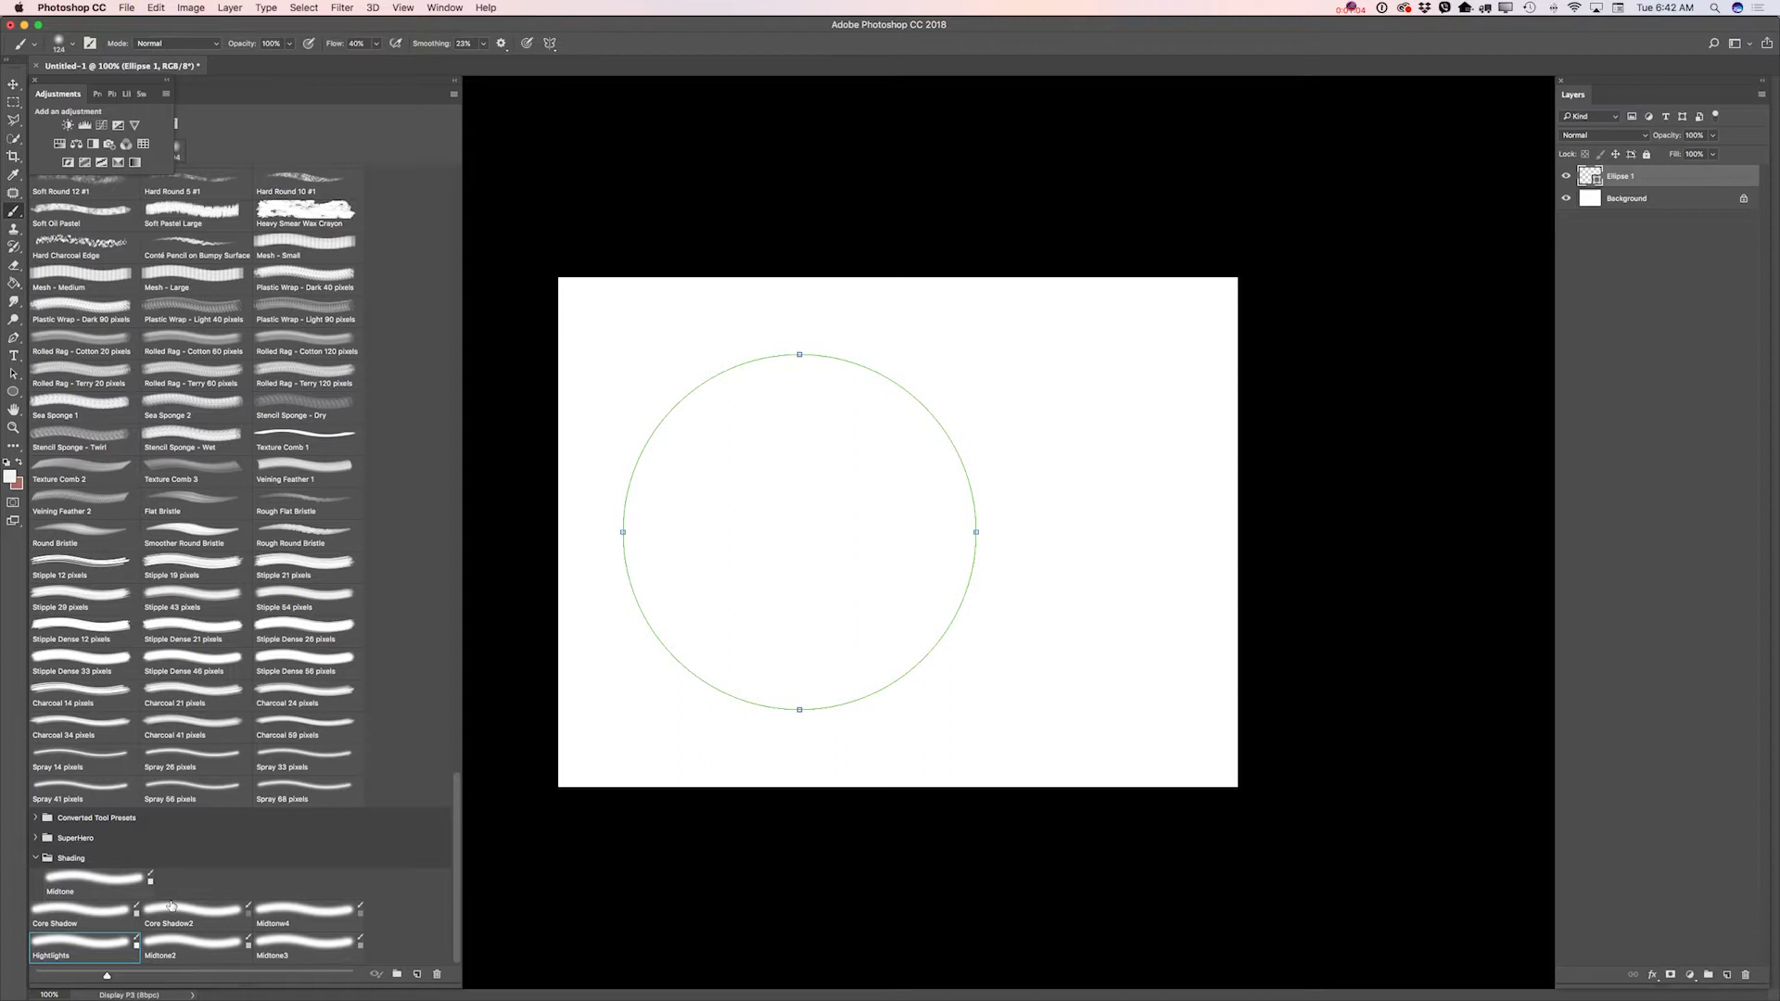
pyautogui.moveTo(1564, 770)
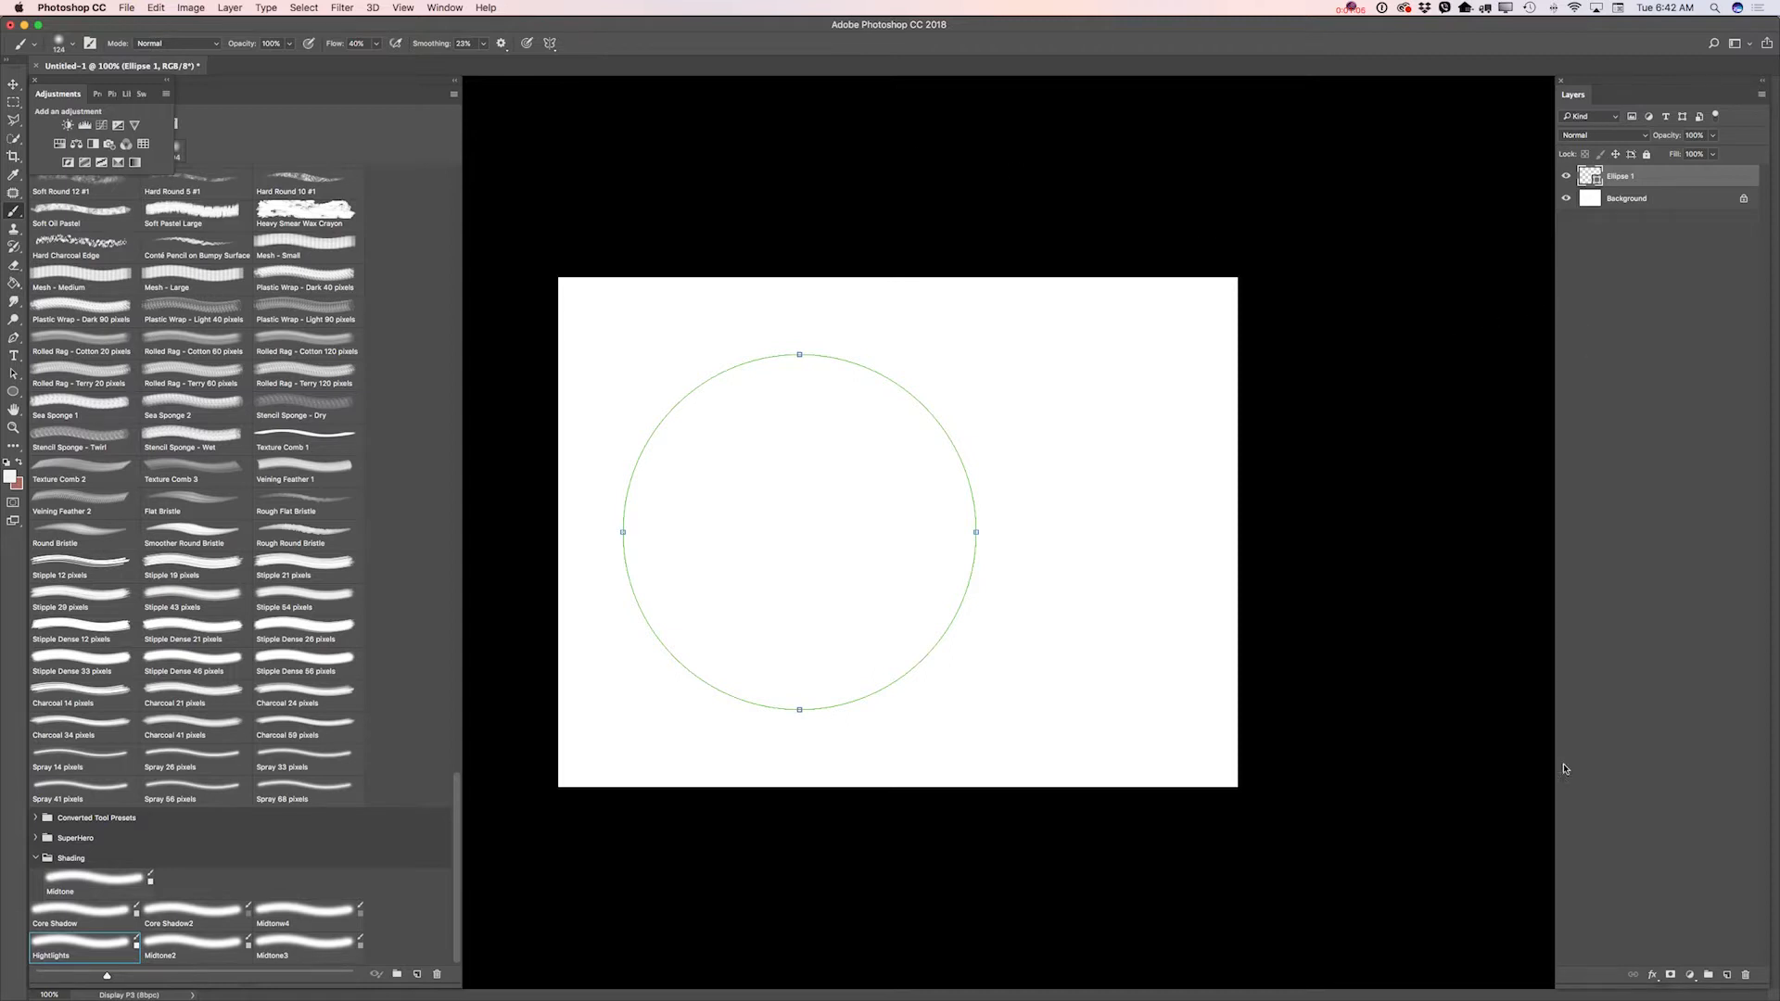
# On a new layer, paint soft grey midtone shading over the circle using Midtone and Midtone2 presets.
pyautogui.click(1709, 975)
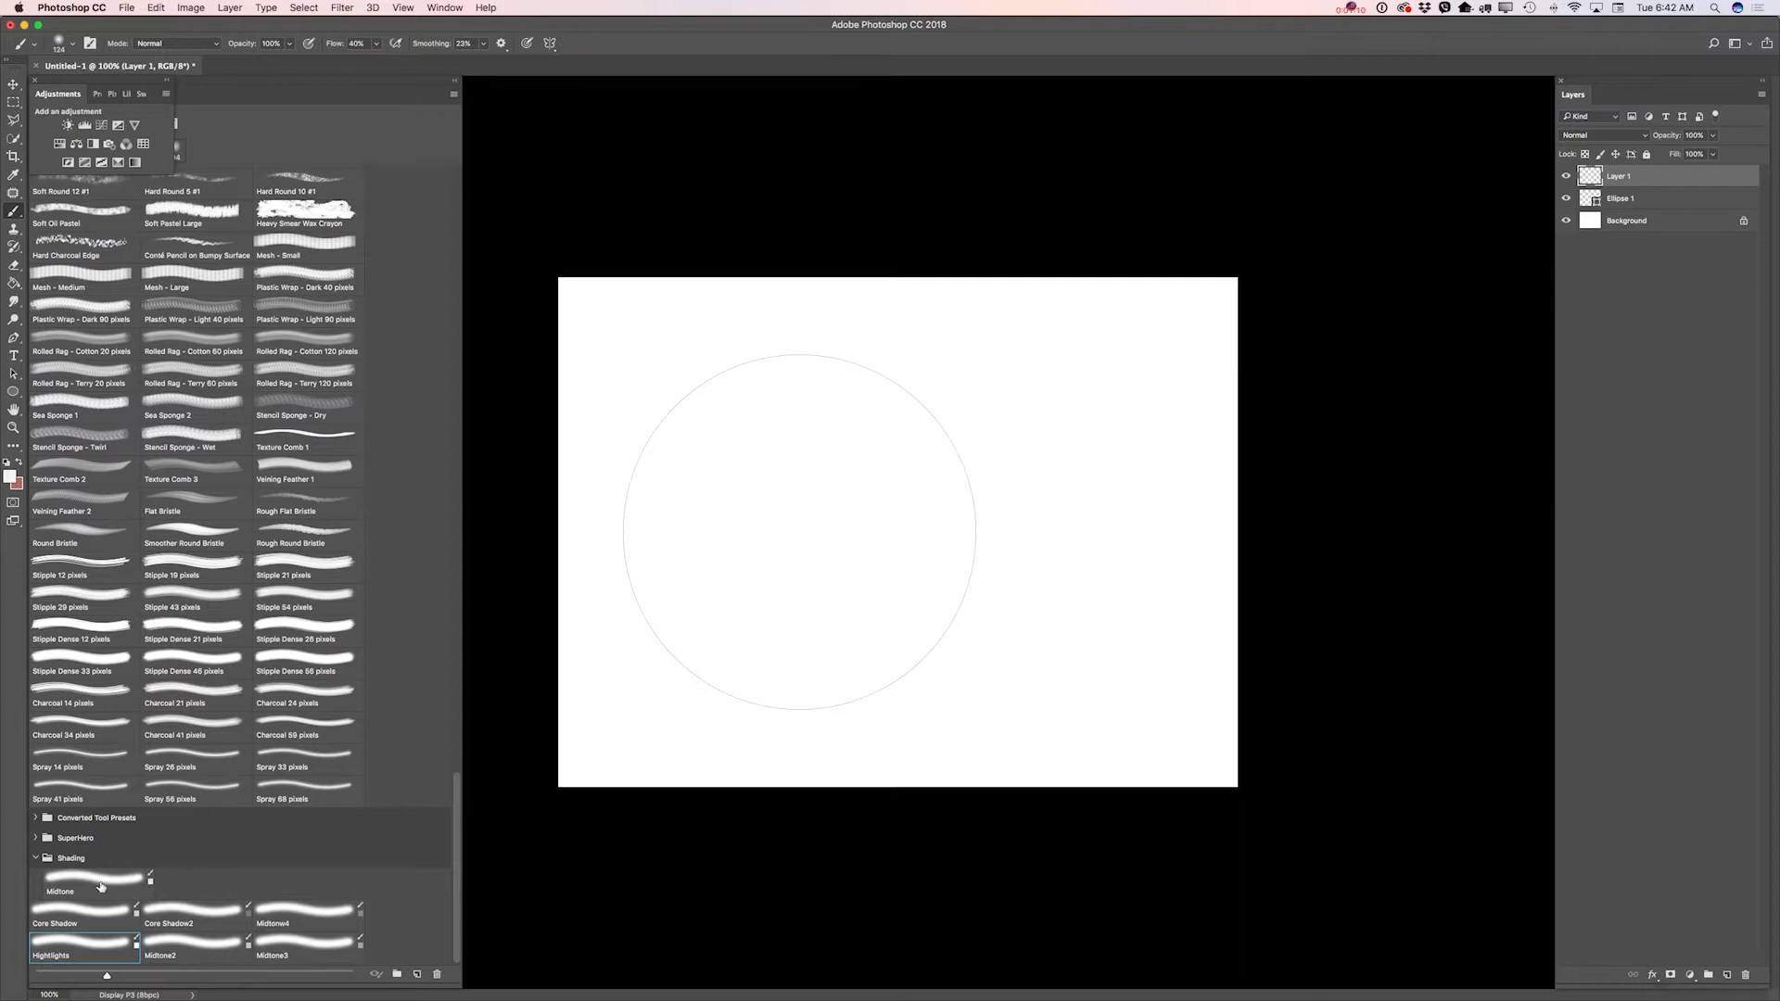
pyautogui.click(96, 884)
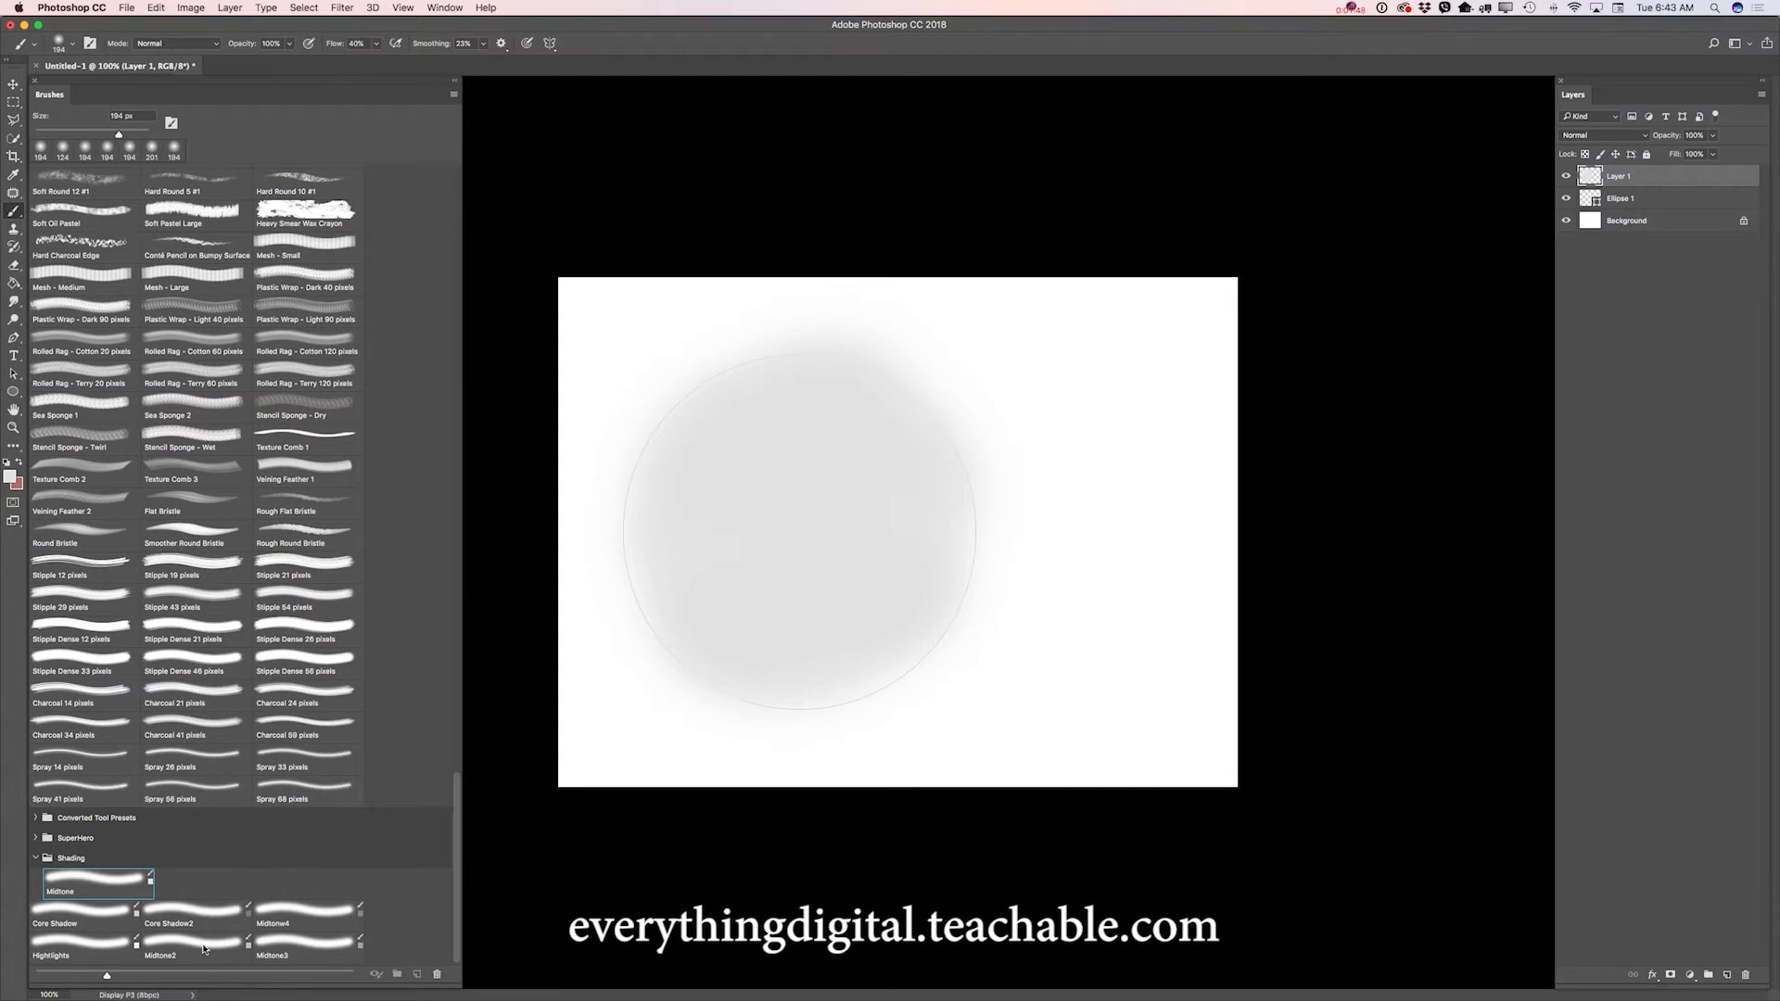
pyautogui.click(193, 950)
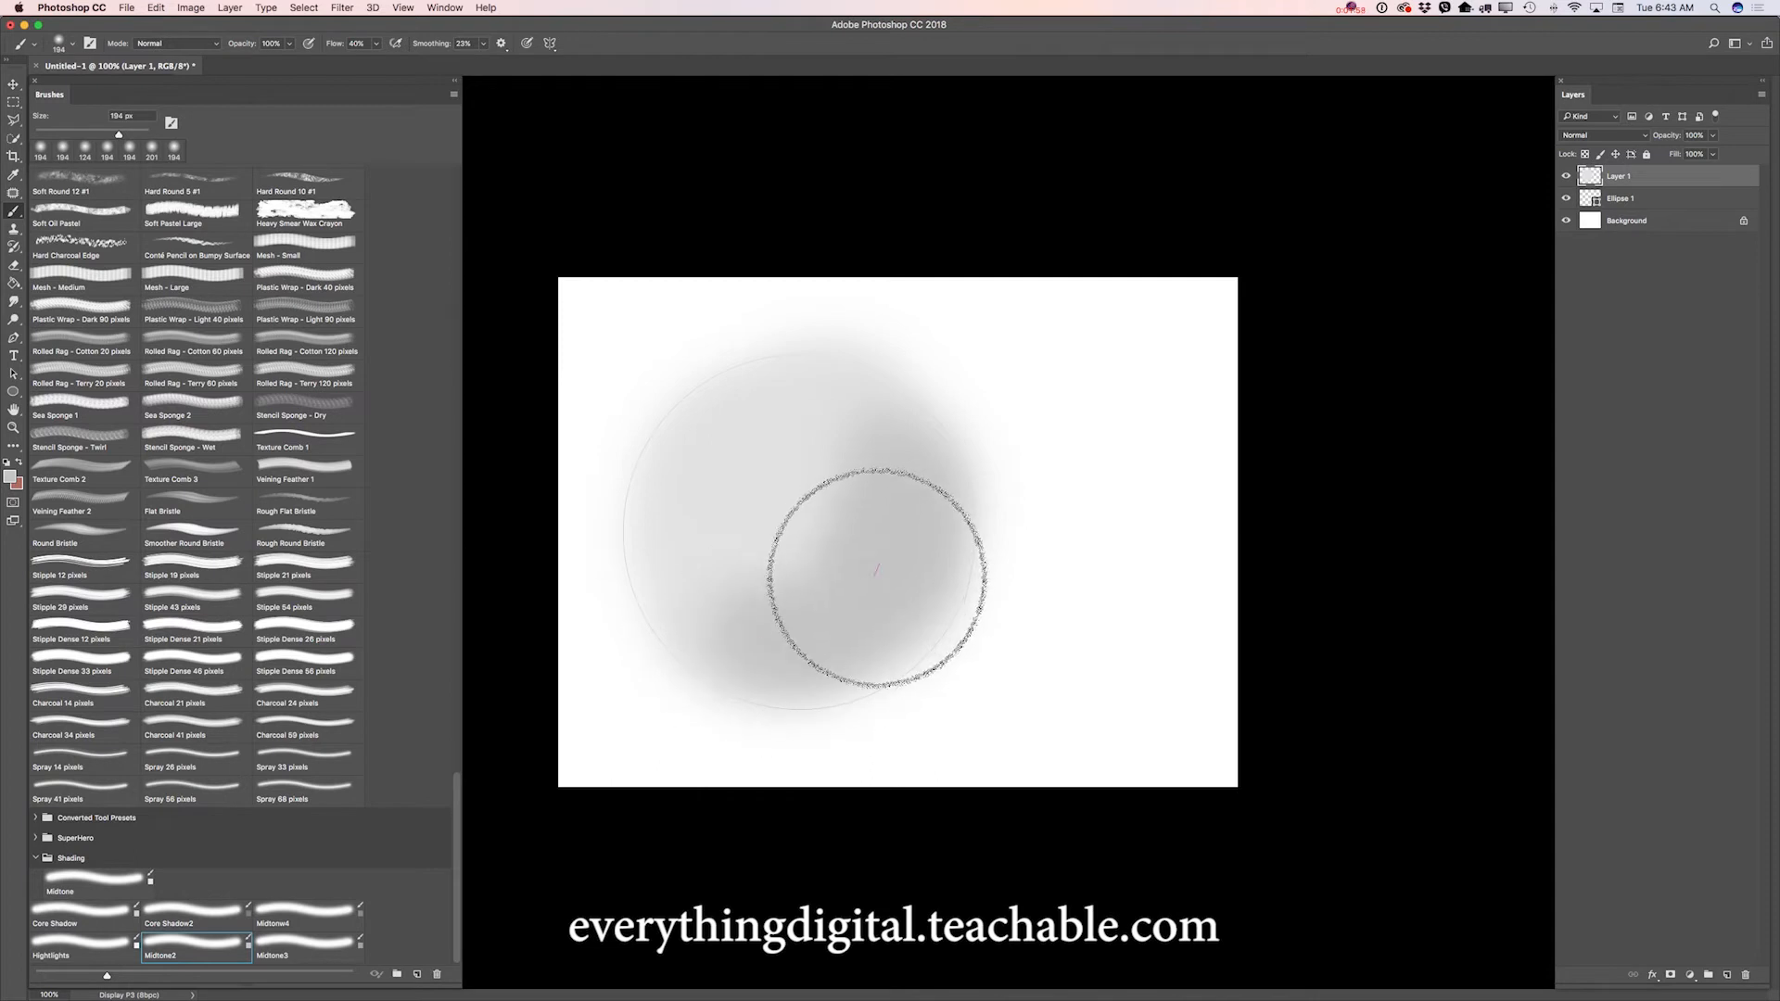
# Delete the Ellipse 1 layer and shade the sphere's right side darker with Midtone4.
pyautogui.click(1564, 220)
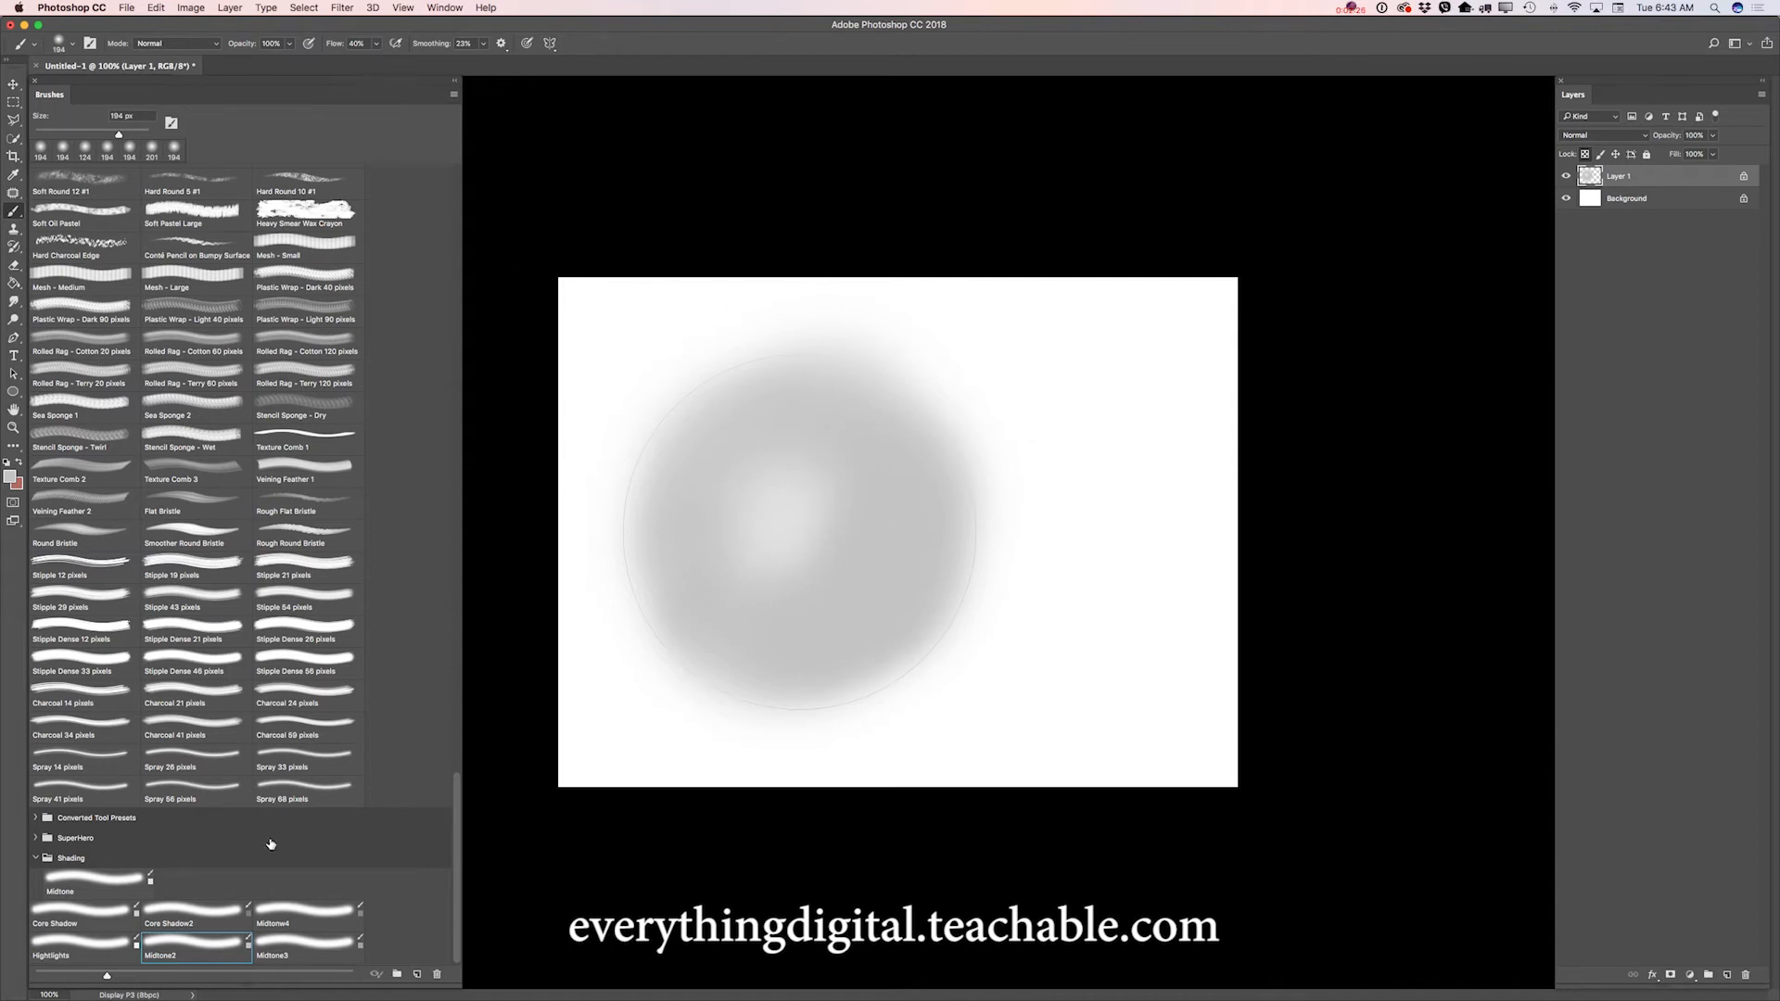
pyautogui.moveTo(322, 922)
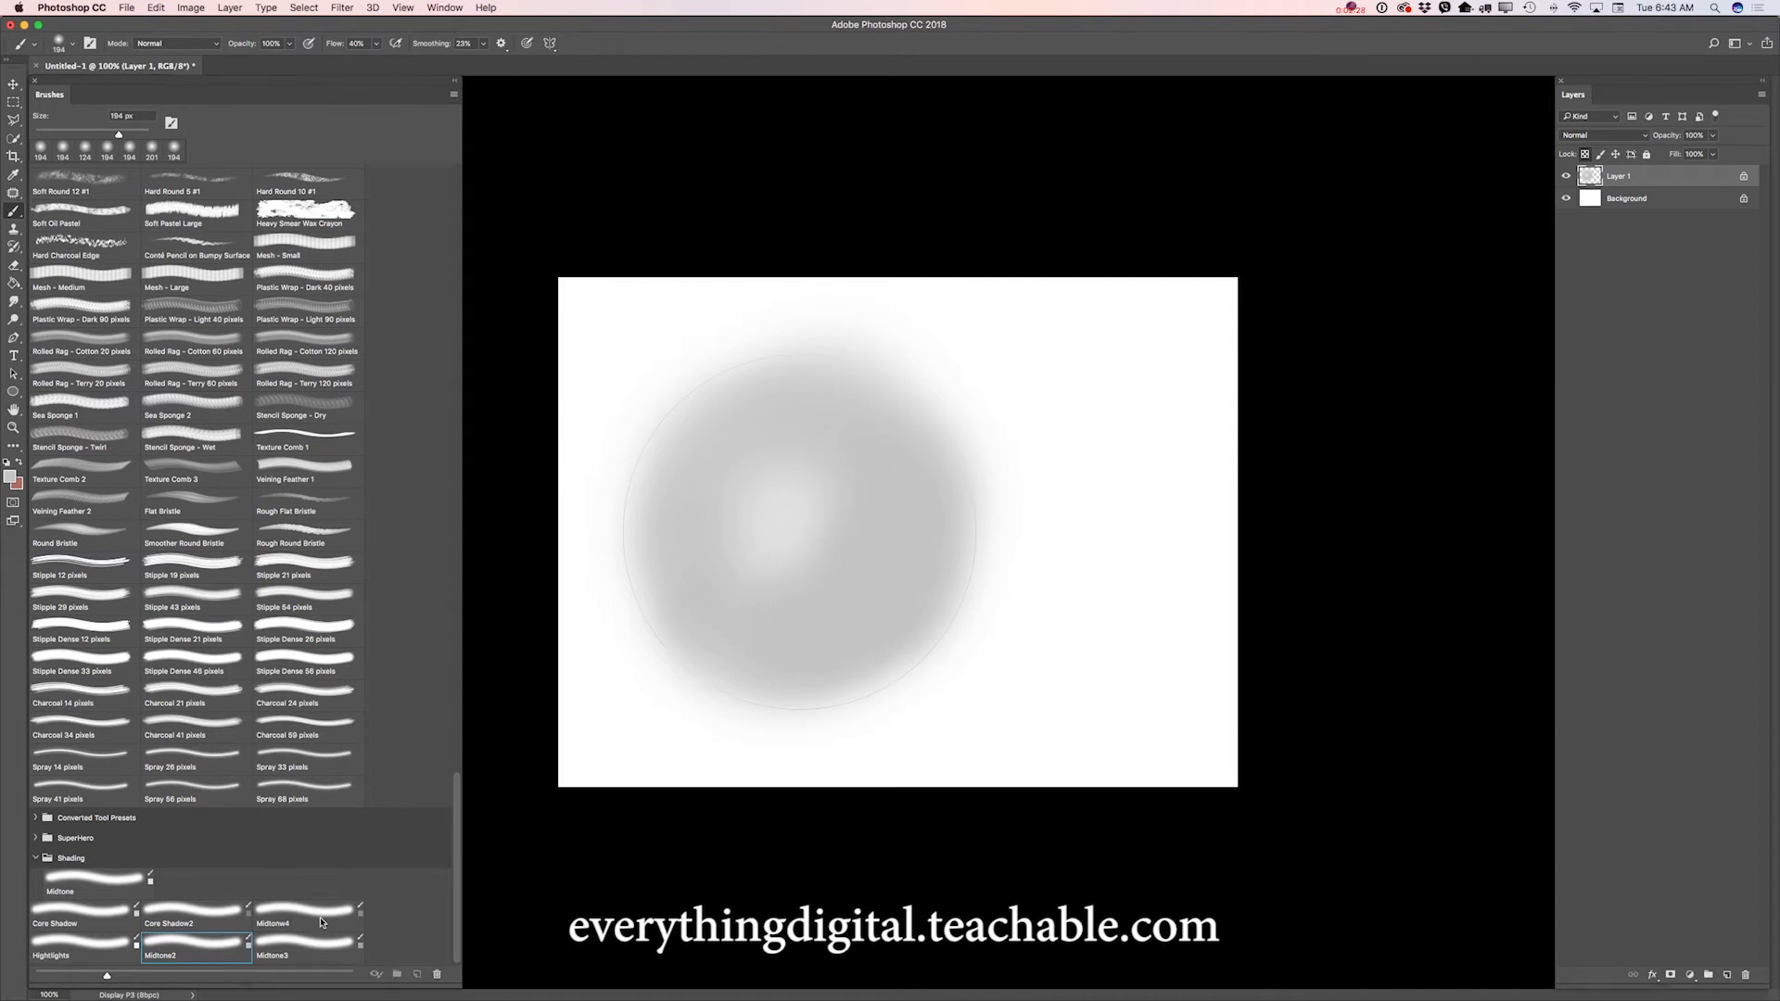
pyautogui.click(304, 924)
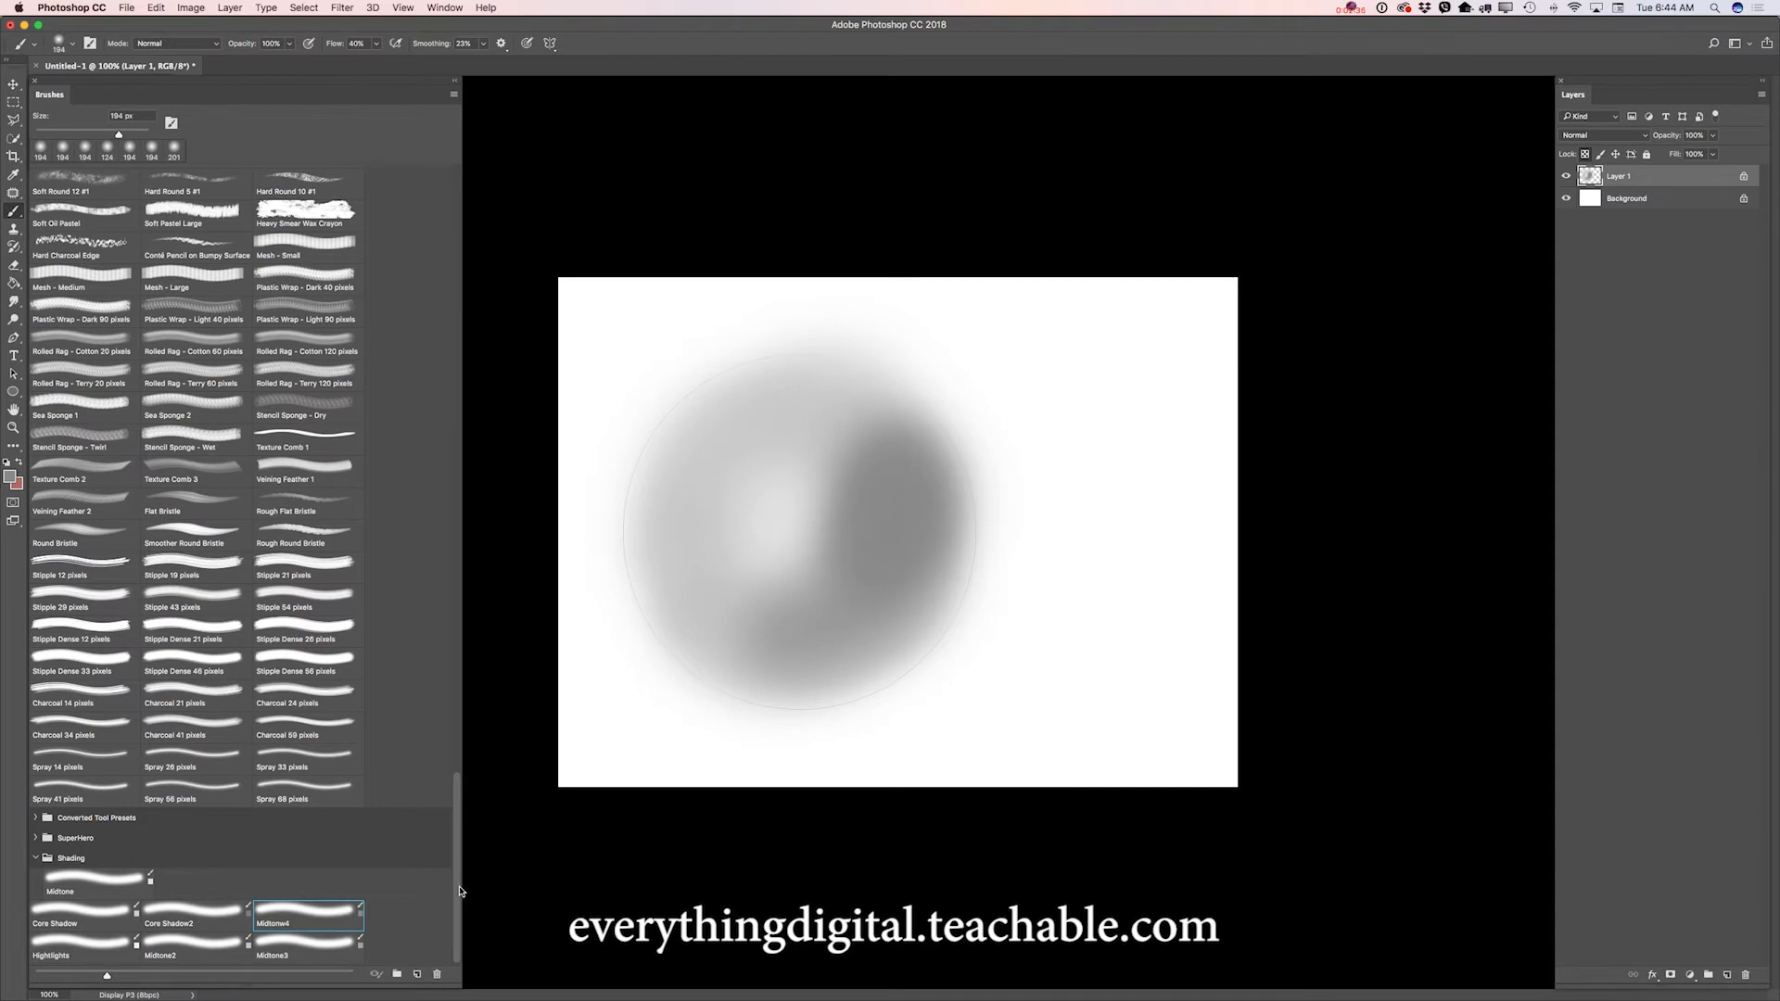
pyautogui.moveTo(187, 921)
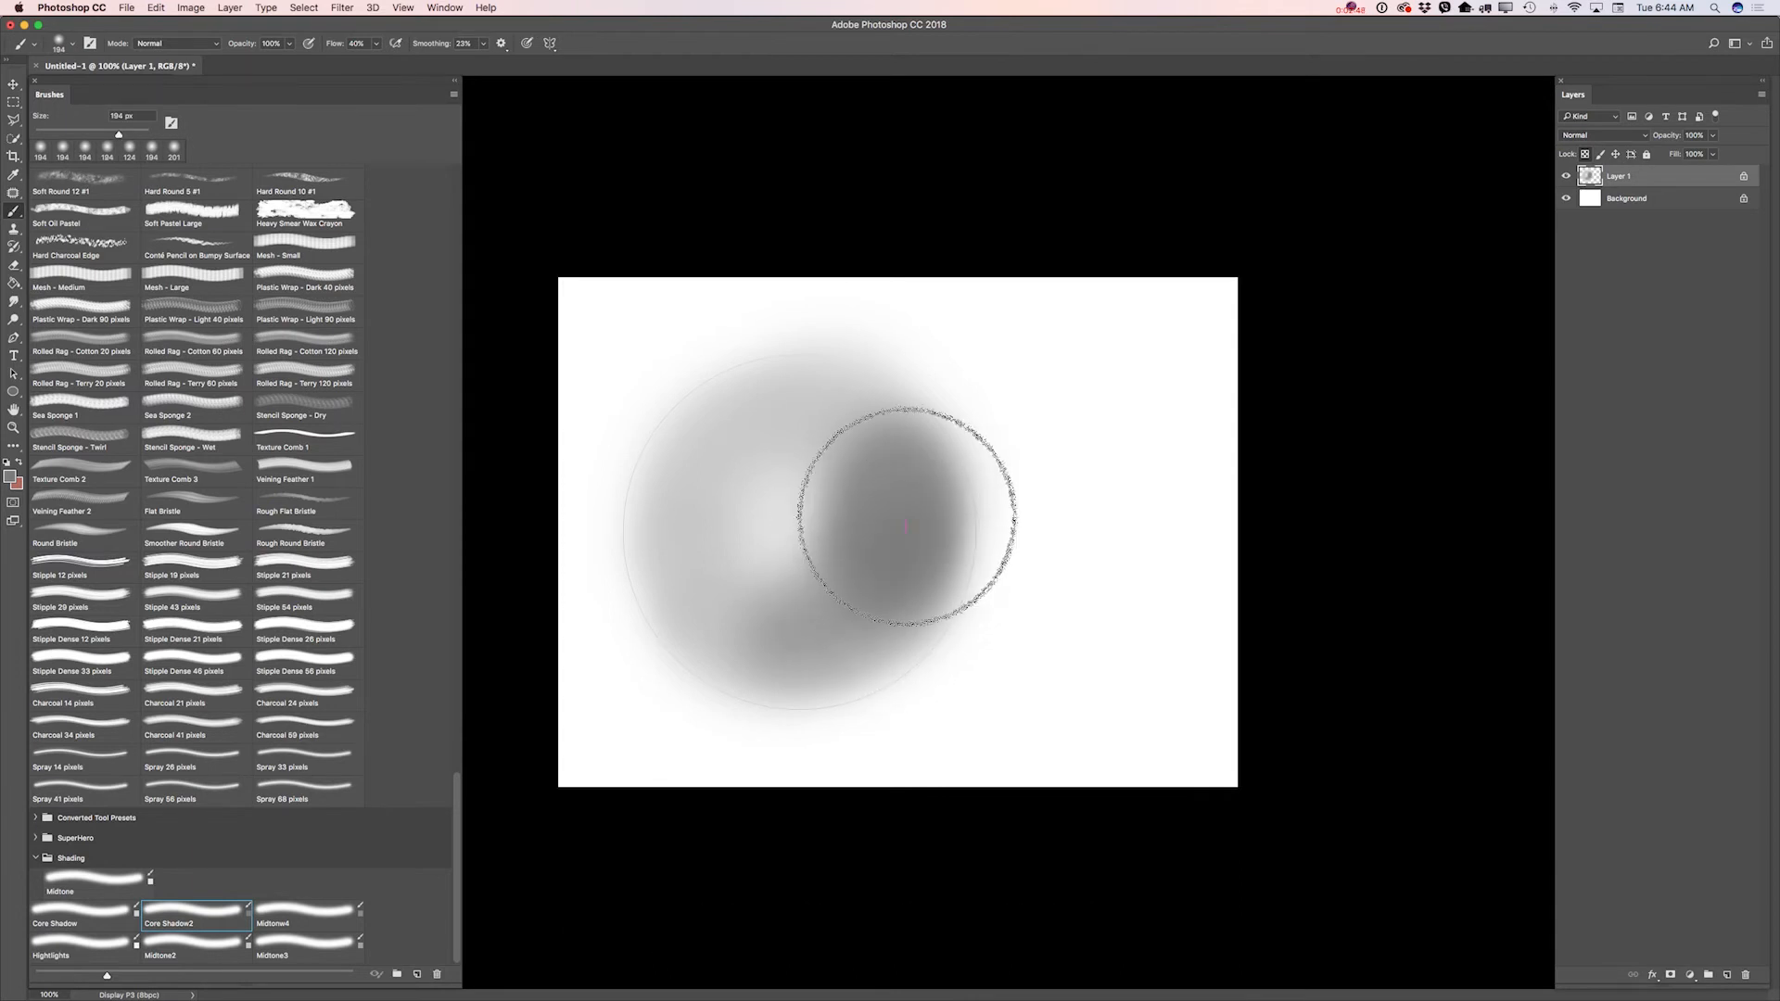
# Paint dark core shadow along the sphere's right edge and set a smaller highlight brush size.
pyautogui.moveTo(896, 522); pyautogui.dragTo(891, 471)
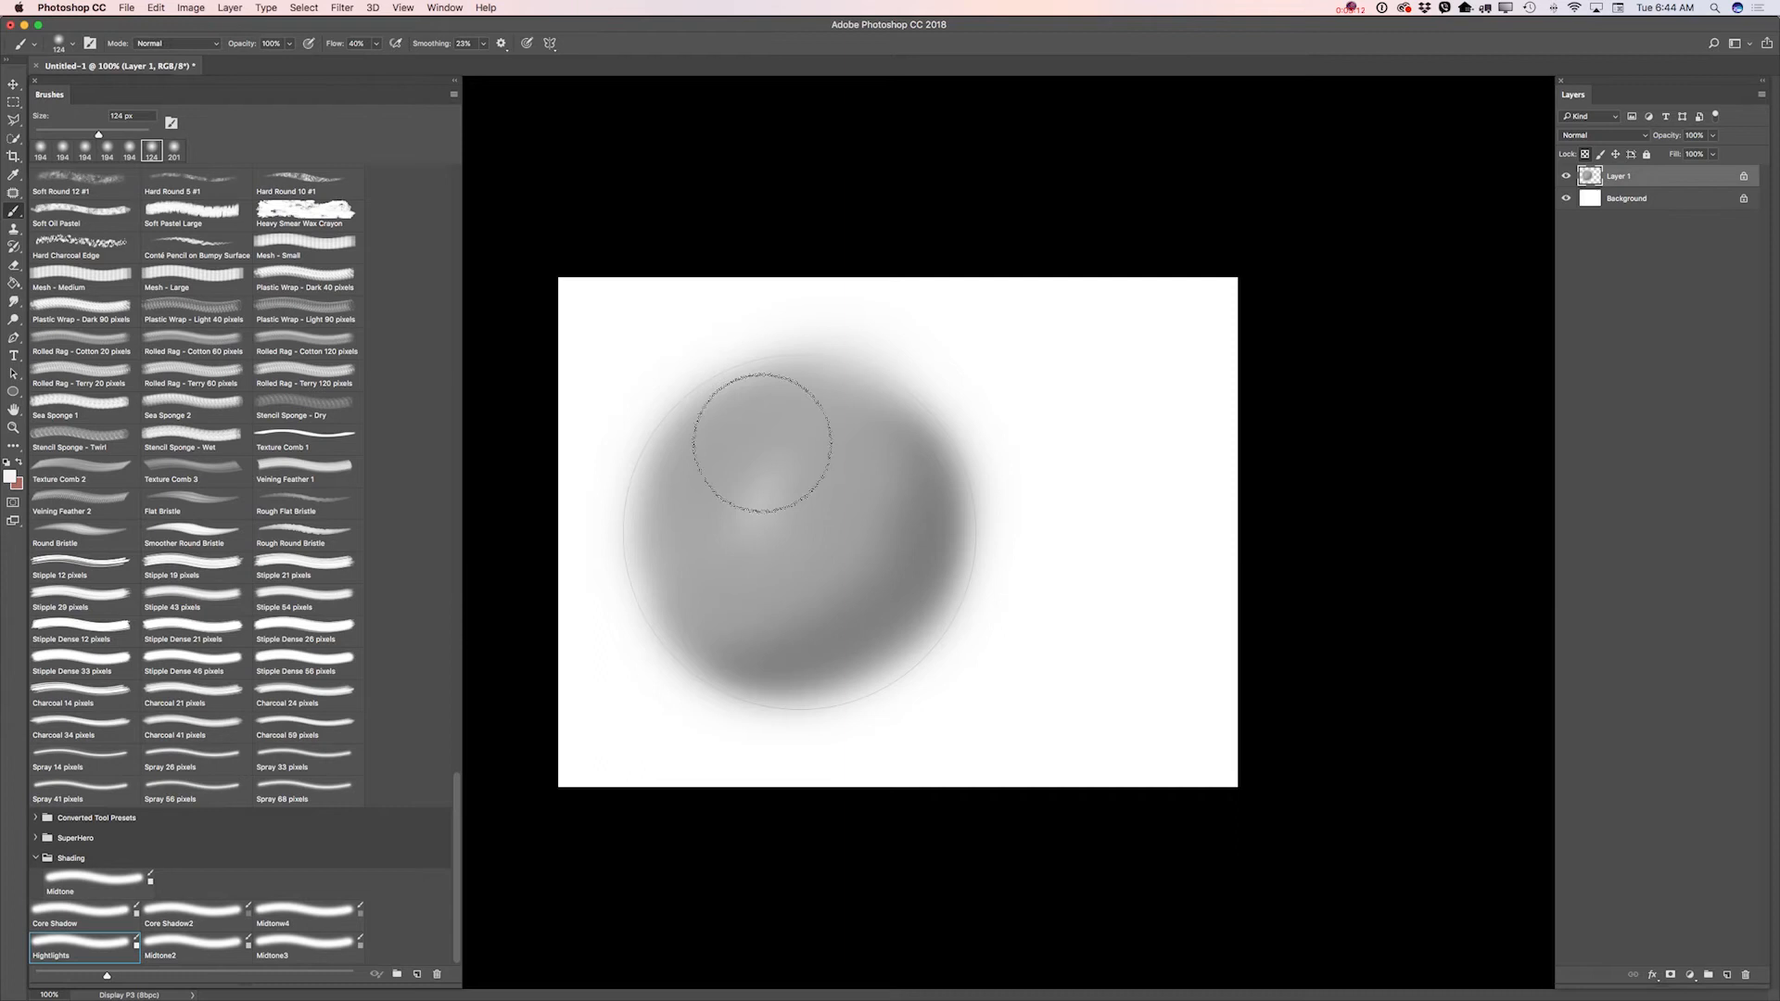
pyautogui.rightClick(761, 443)
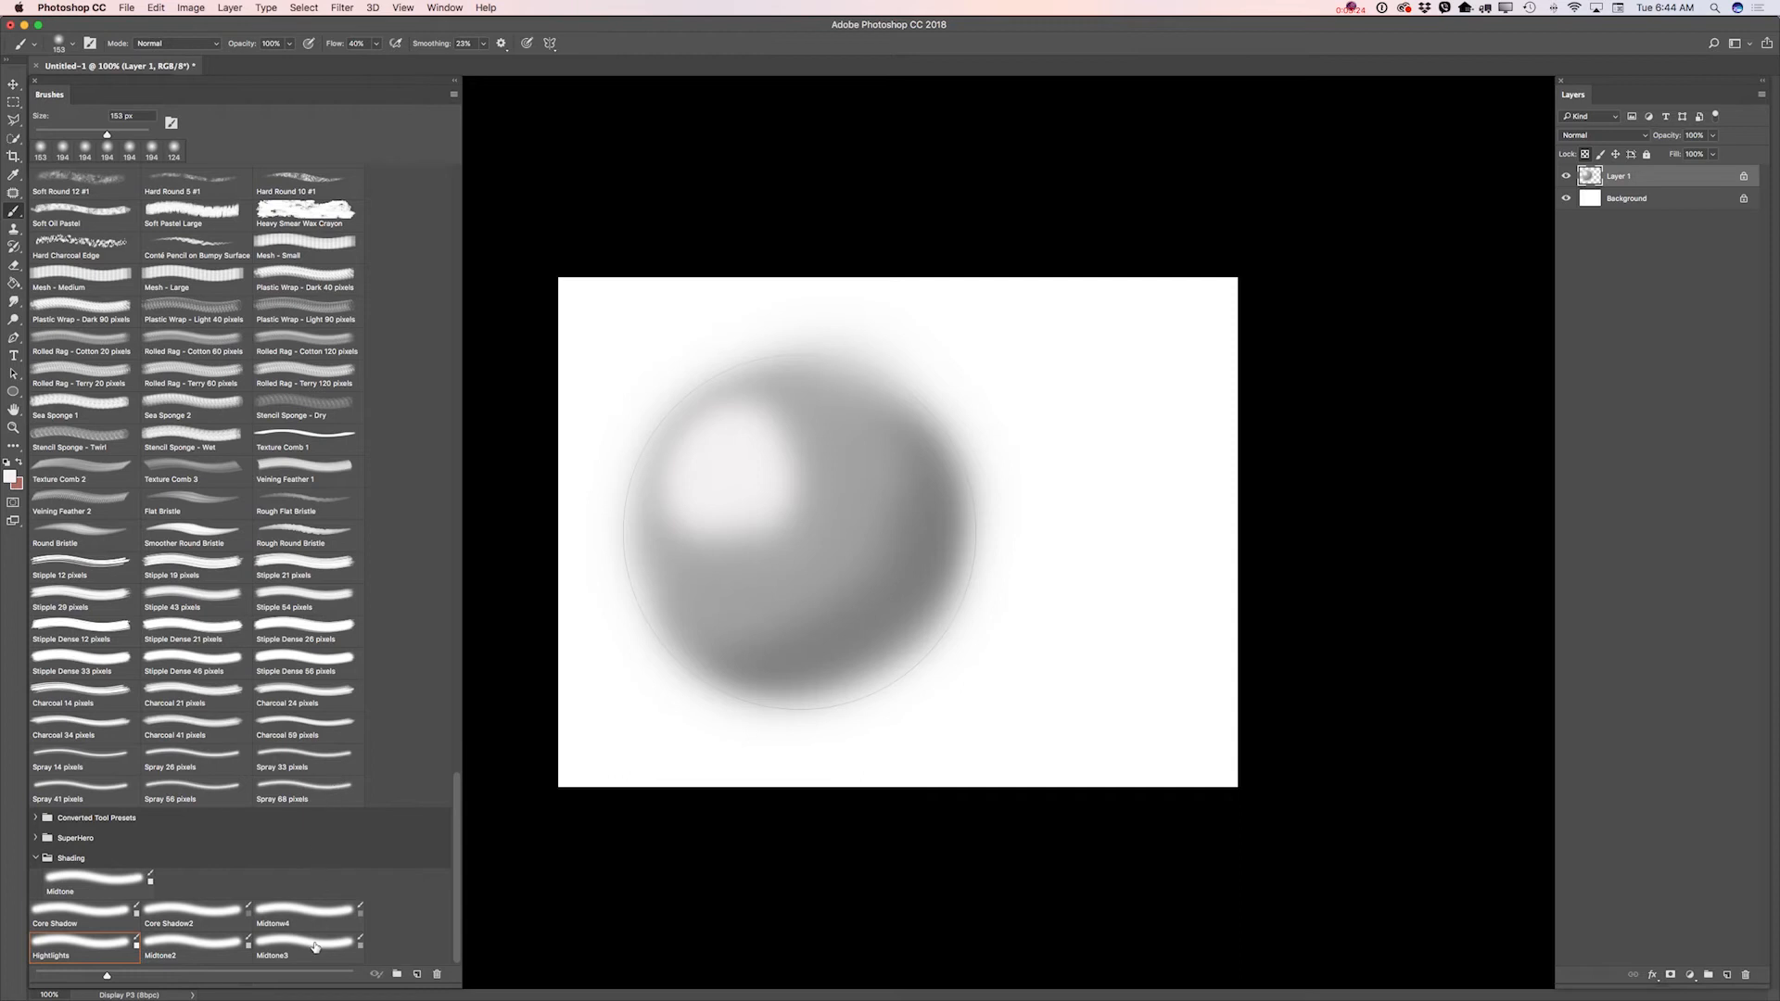
pyautogui.moveTo(1643, 227)
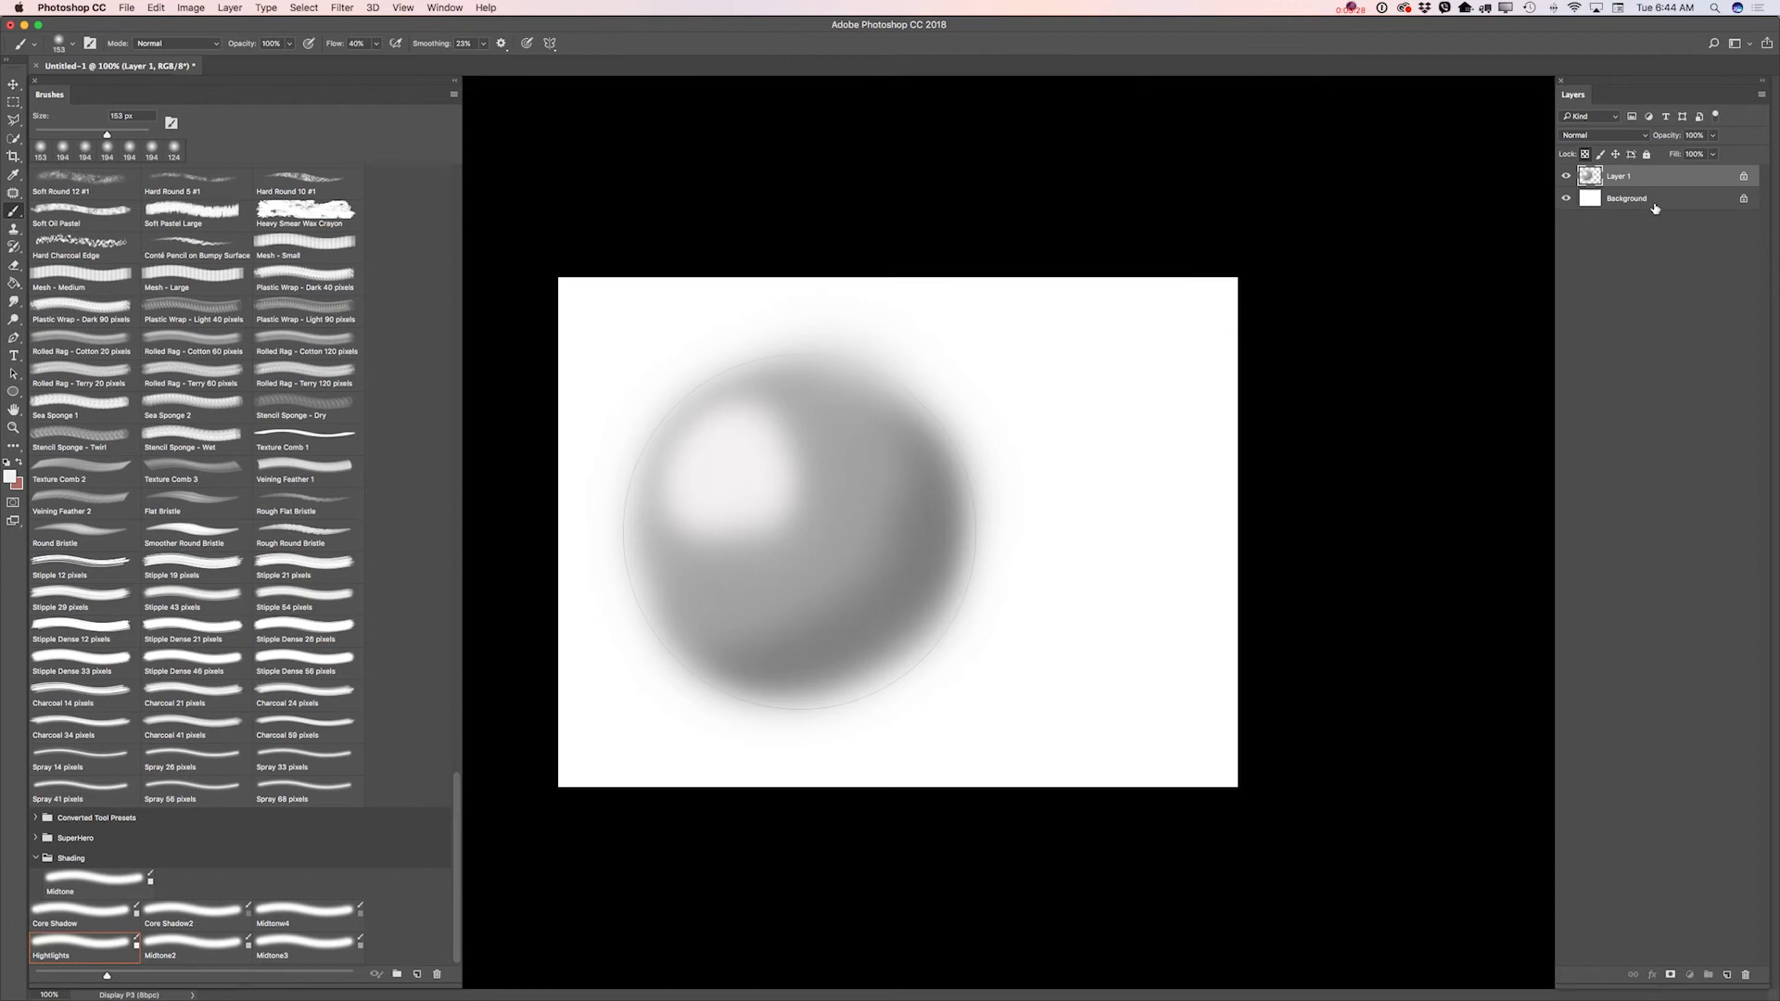
# Add a new empty layer beneath the highlighted sphere layer.
pyautogui.click(1626, 198)
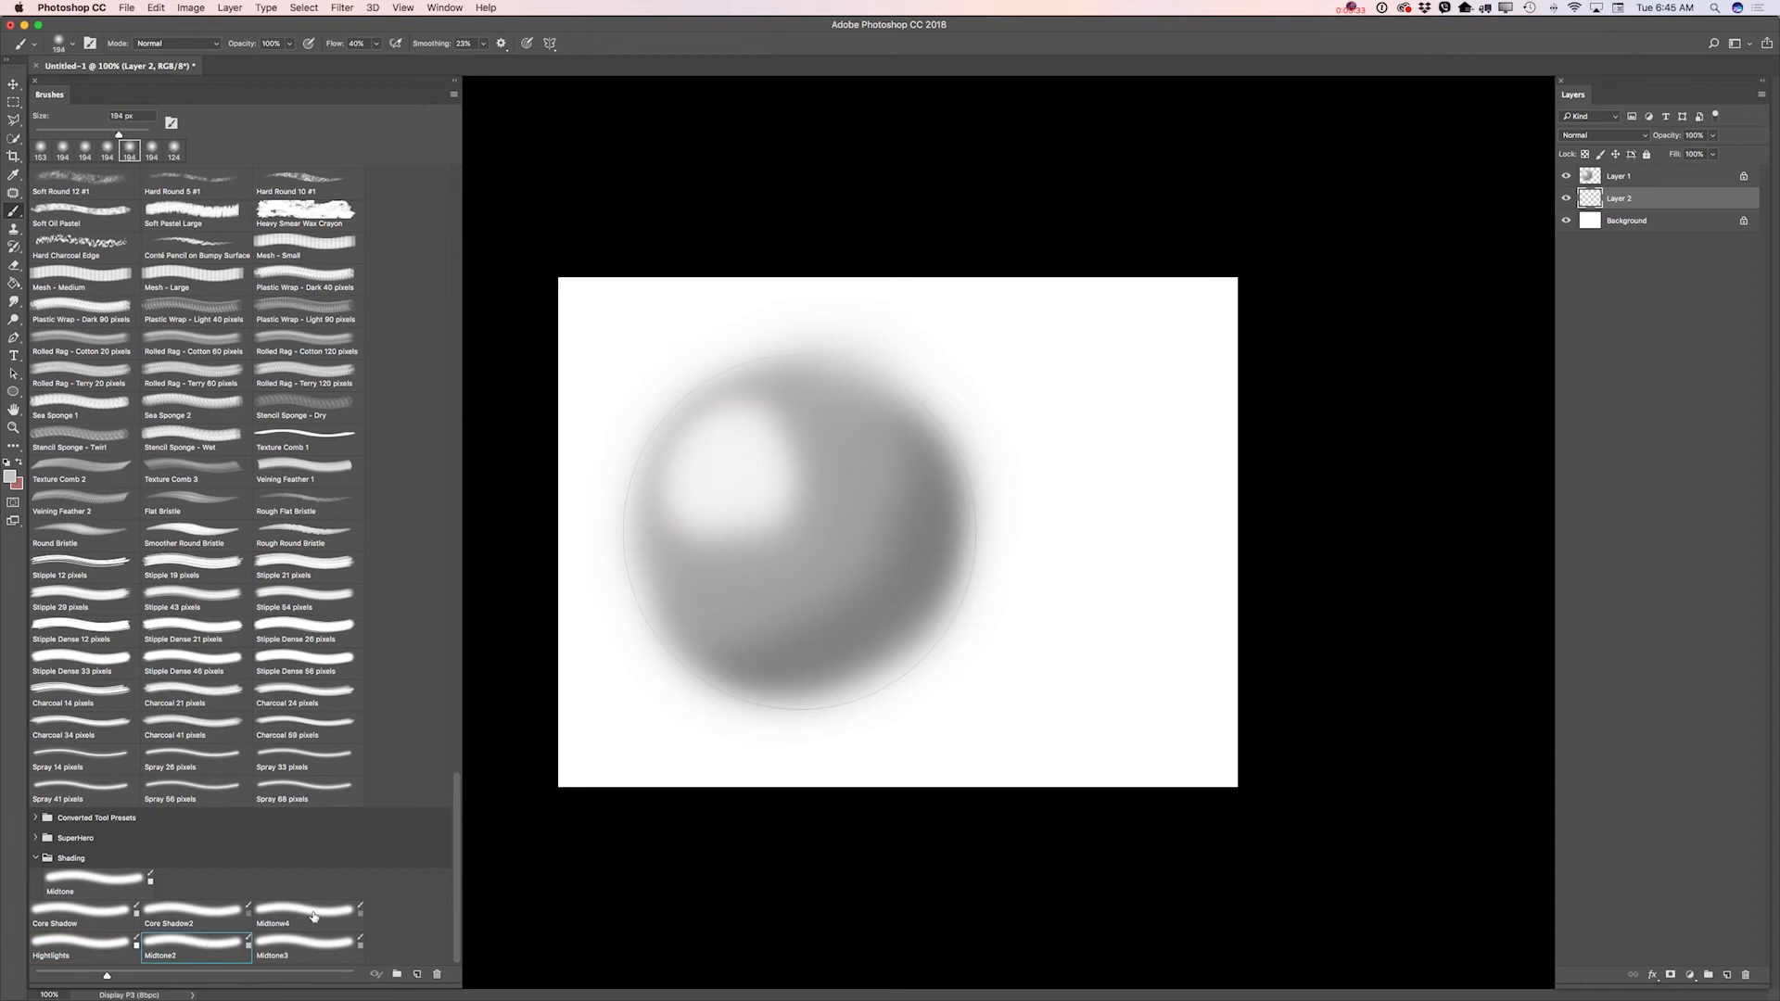
pyautogui.moveTo(897, 681)
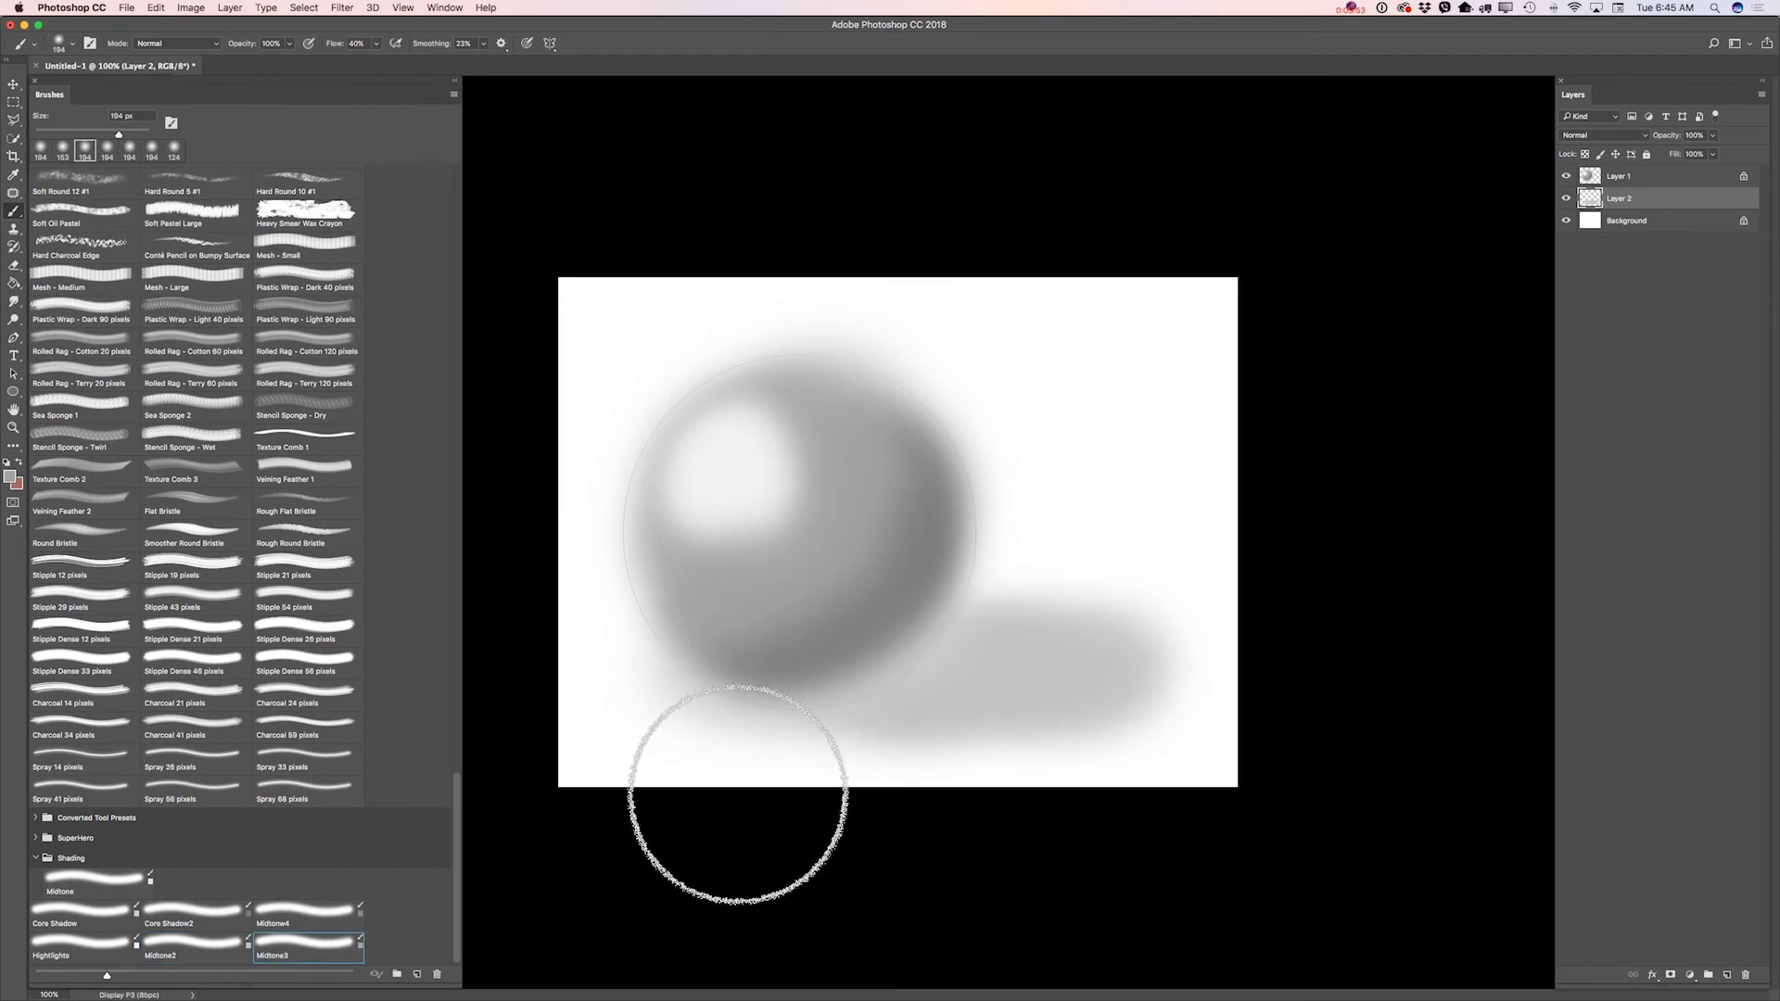
# Paint a soft grey cast shadow right of the sphere, darkening its base with Core Shadow2.
pyautogui.moveTo(735, 795); pyautogui.dragTo(917, 658)
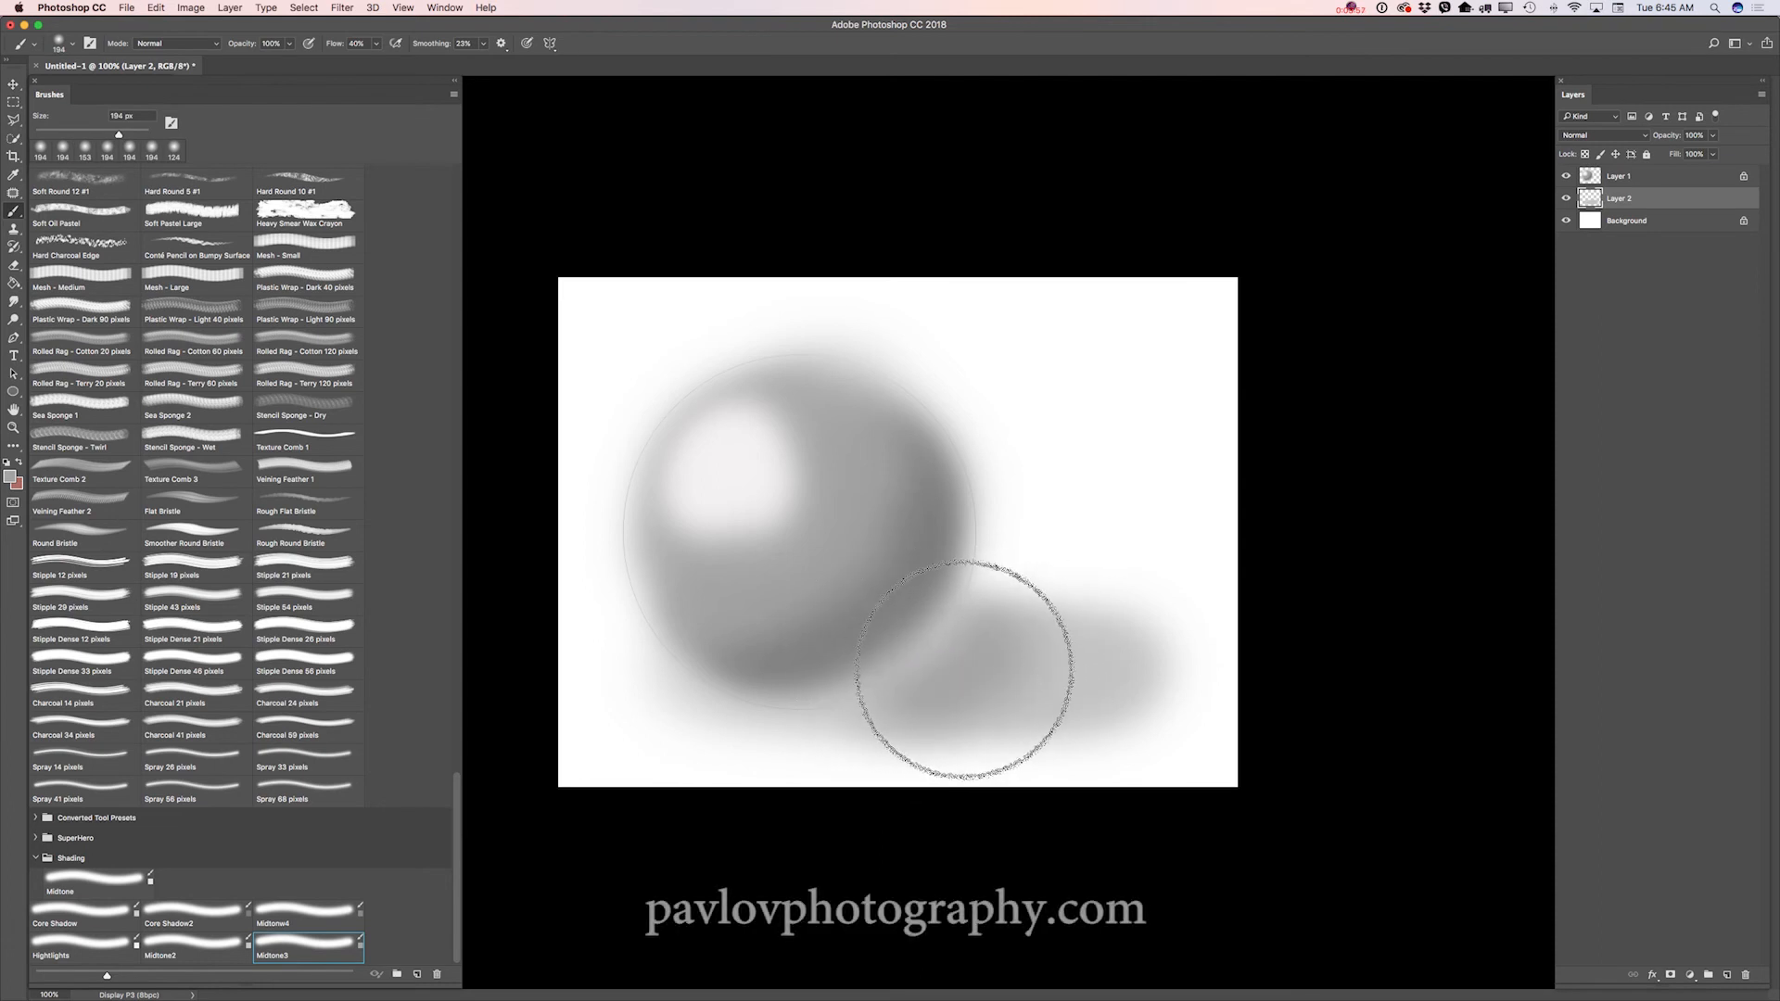
pyautogui.click(966, 670)
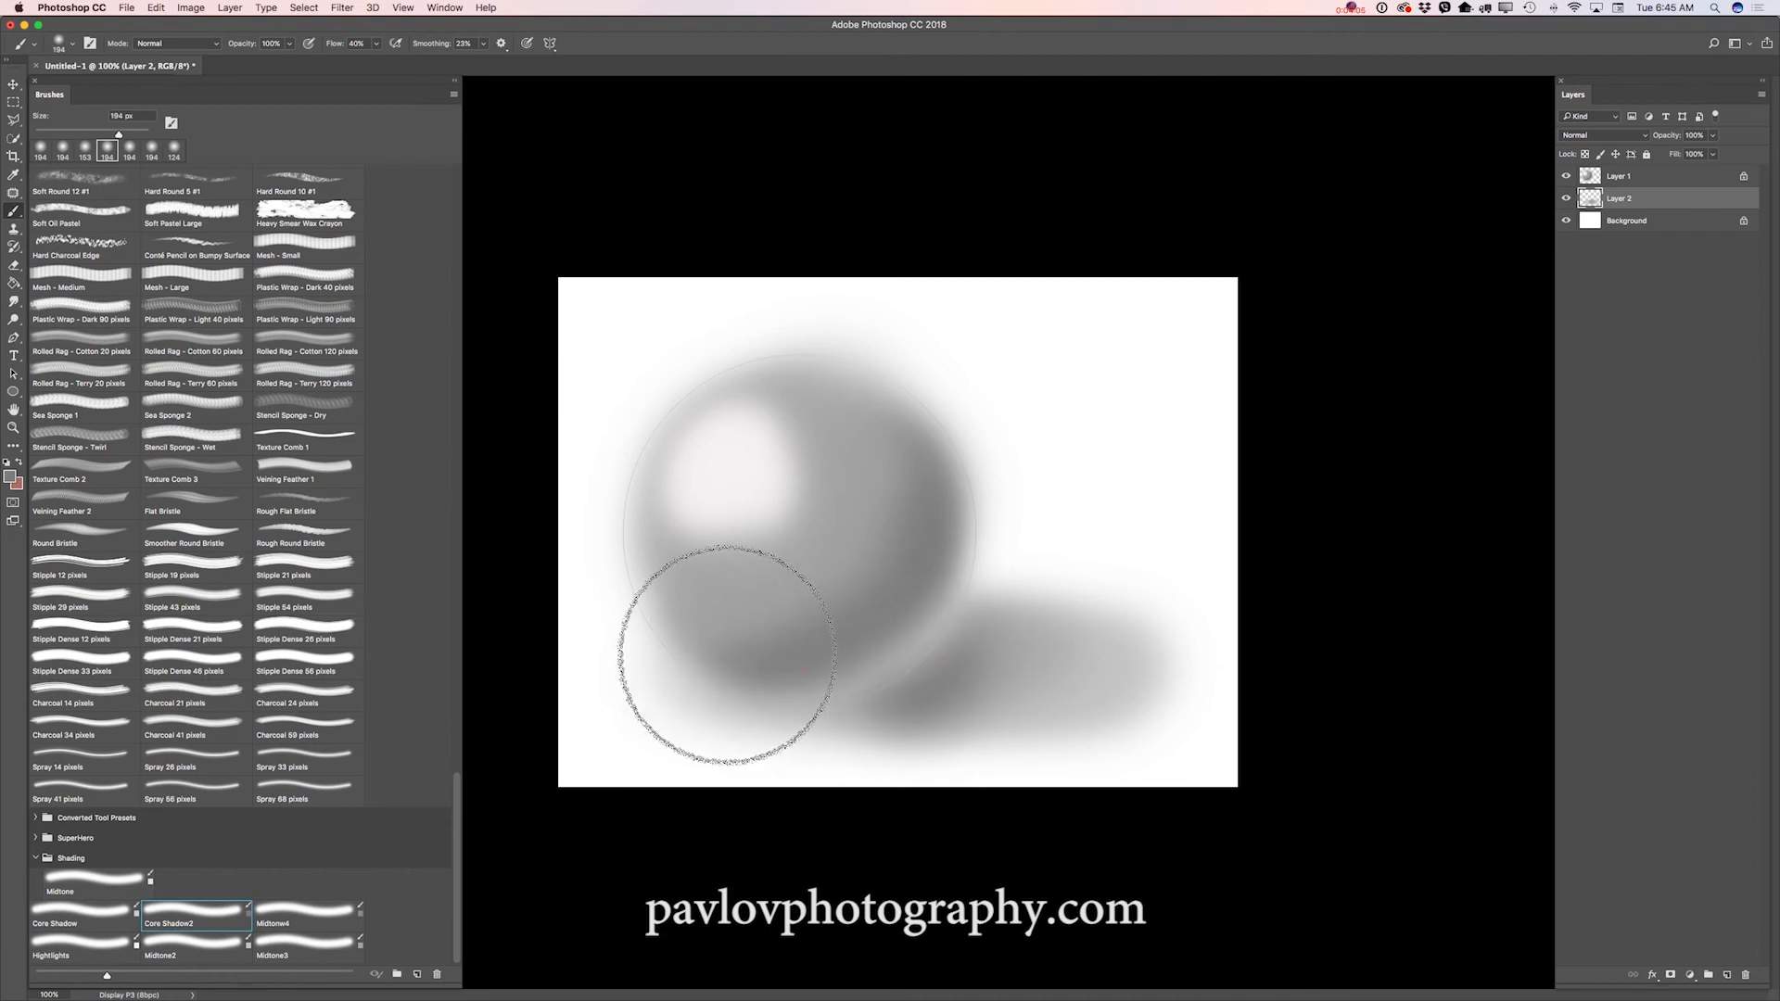
pyautogui.moveTo(721, 656); pyautogui.dragTo(1053, 727)
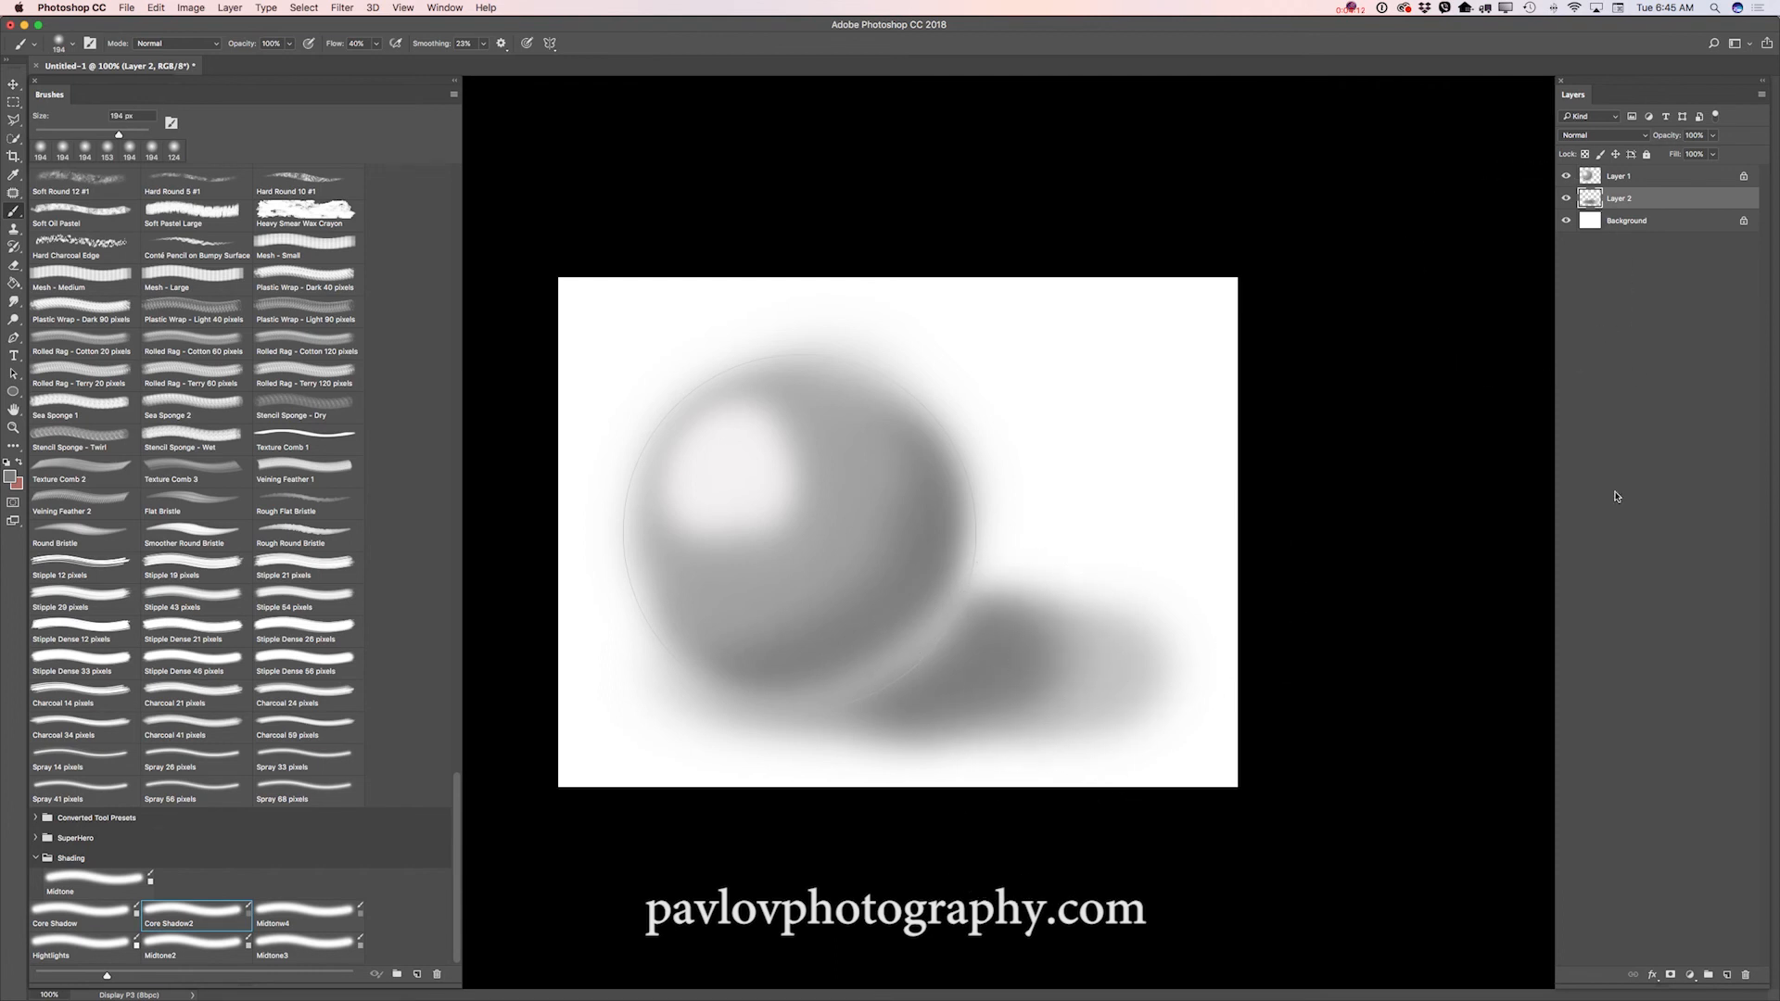
pyautogui.moveTo(1690, 183)
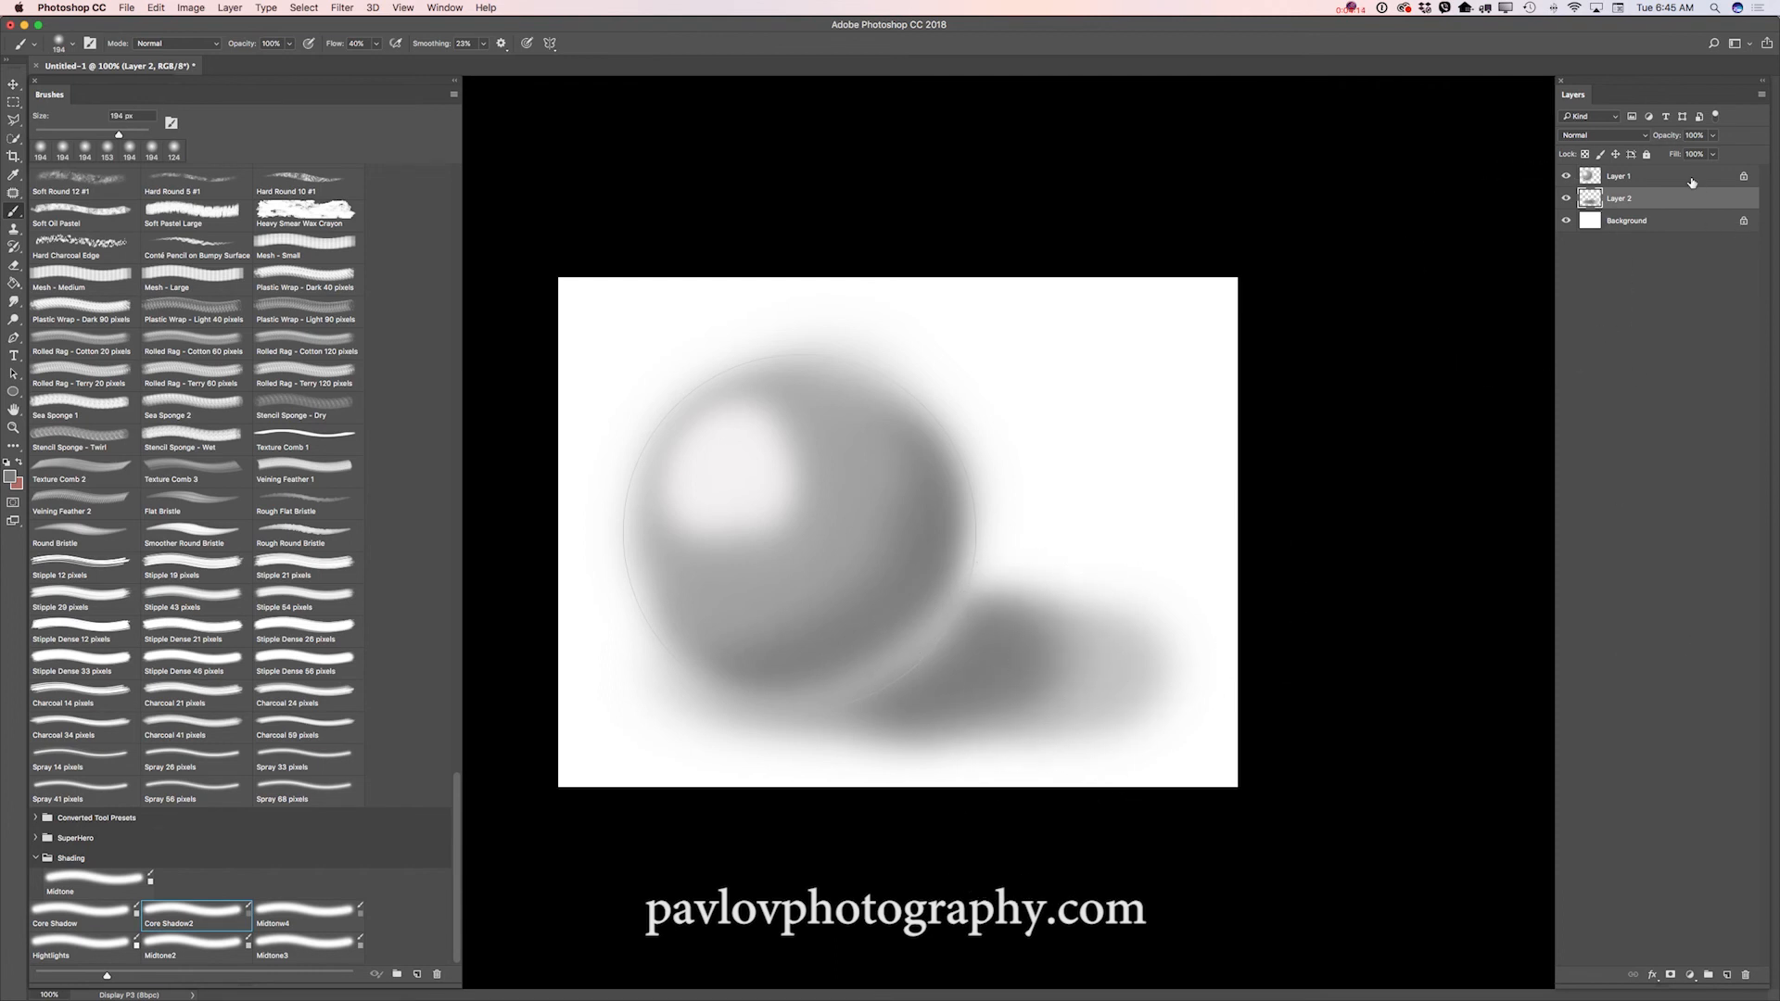
# Duplicate Layer 1, refine the highlight on the copy, and pick the 124 px Highlights preset.
pyautogui.click(1617, 175)
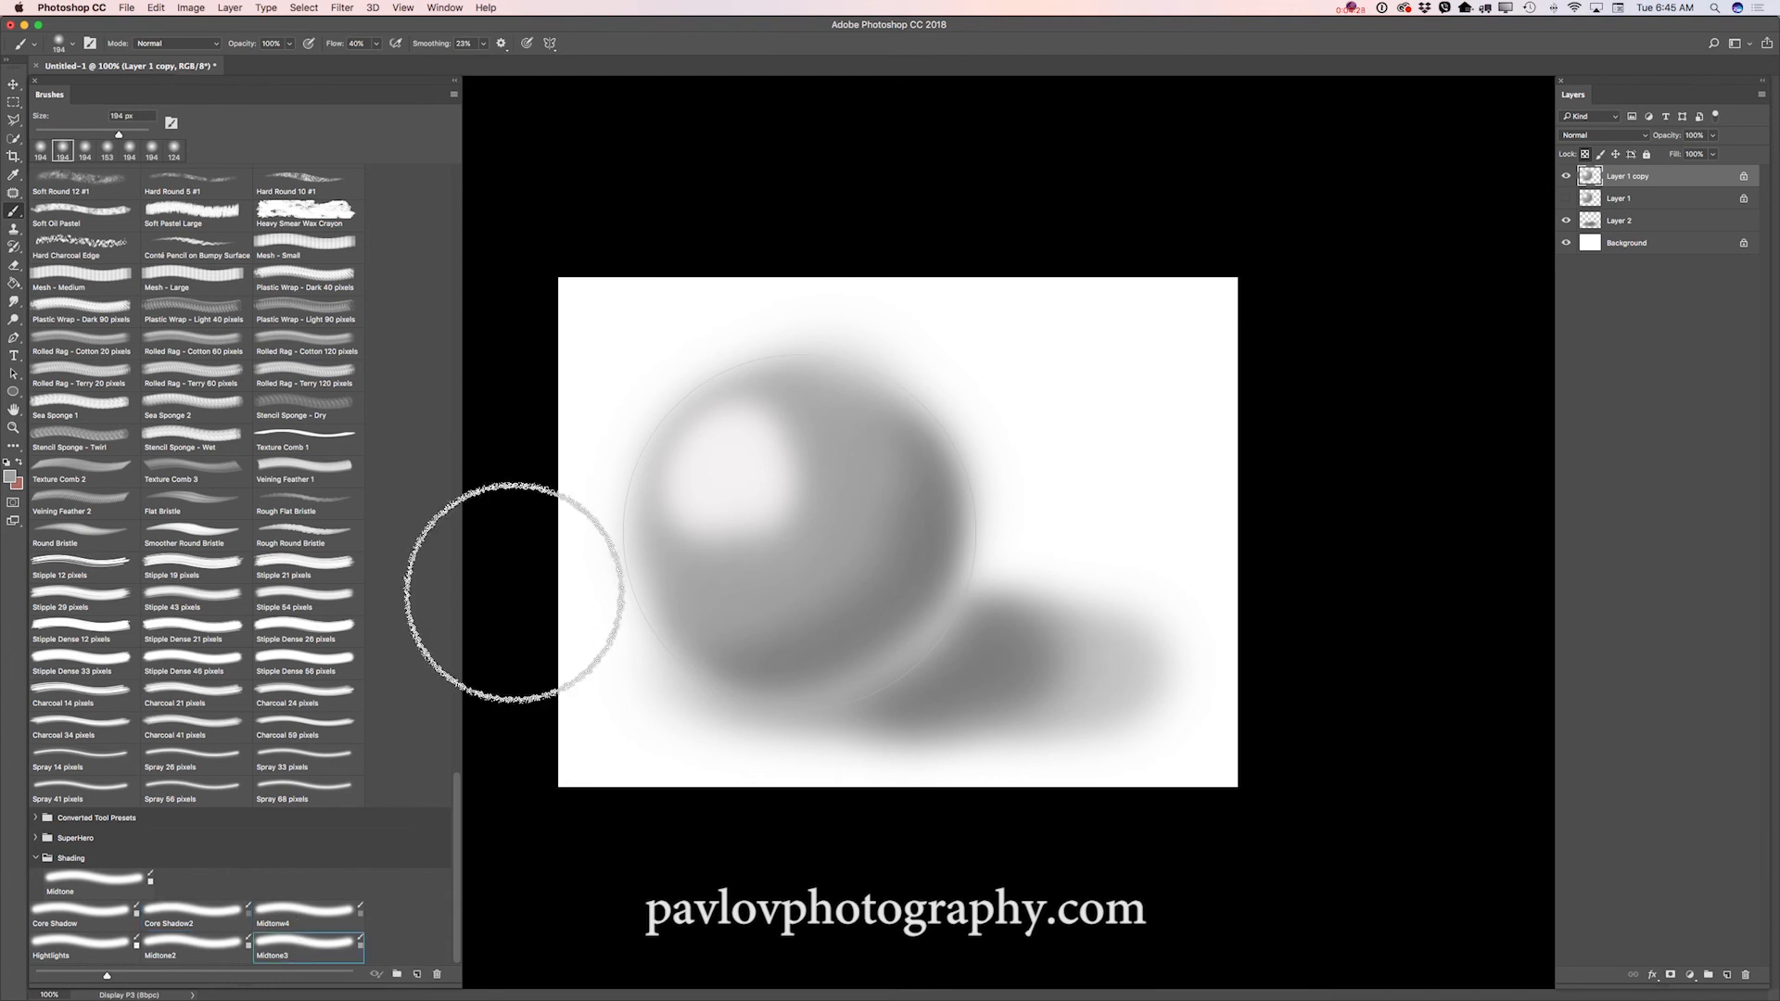
pyautogui.moveTo(516, 596); pyautogui.dragTo(738, 534)
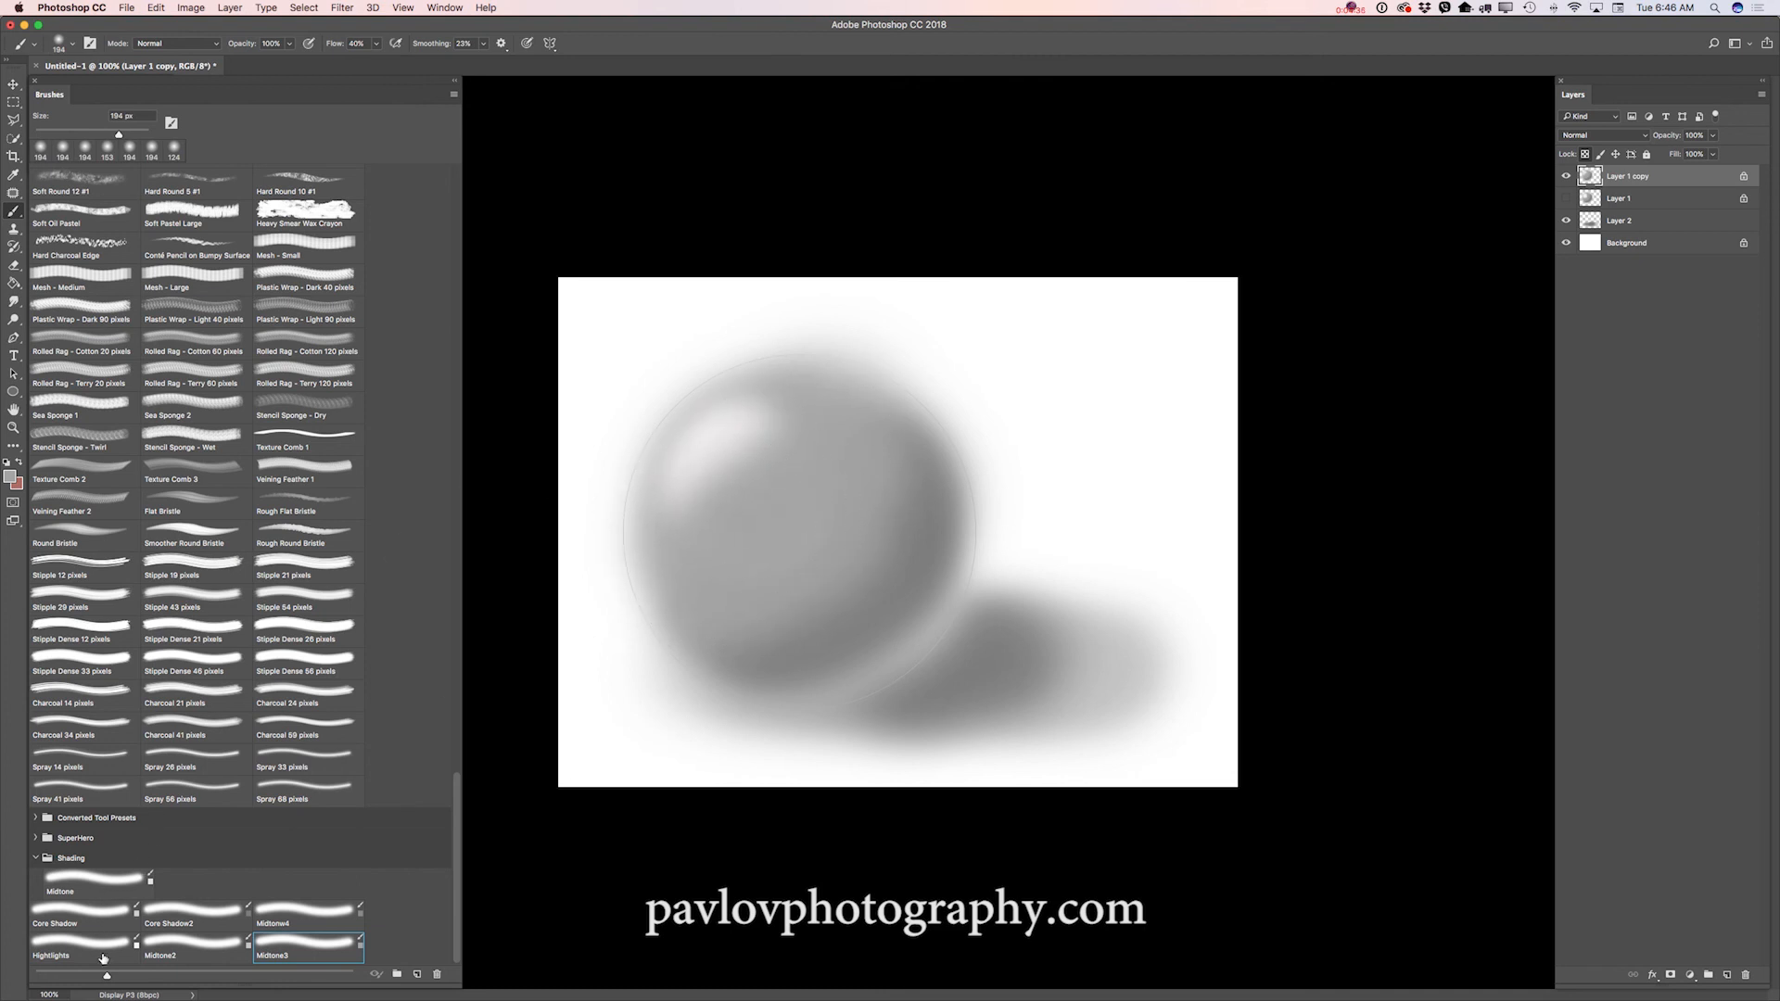
pyautogui.click(50, 955)
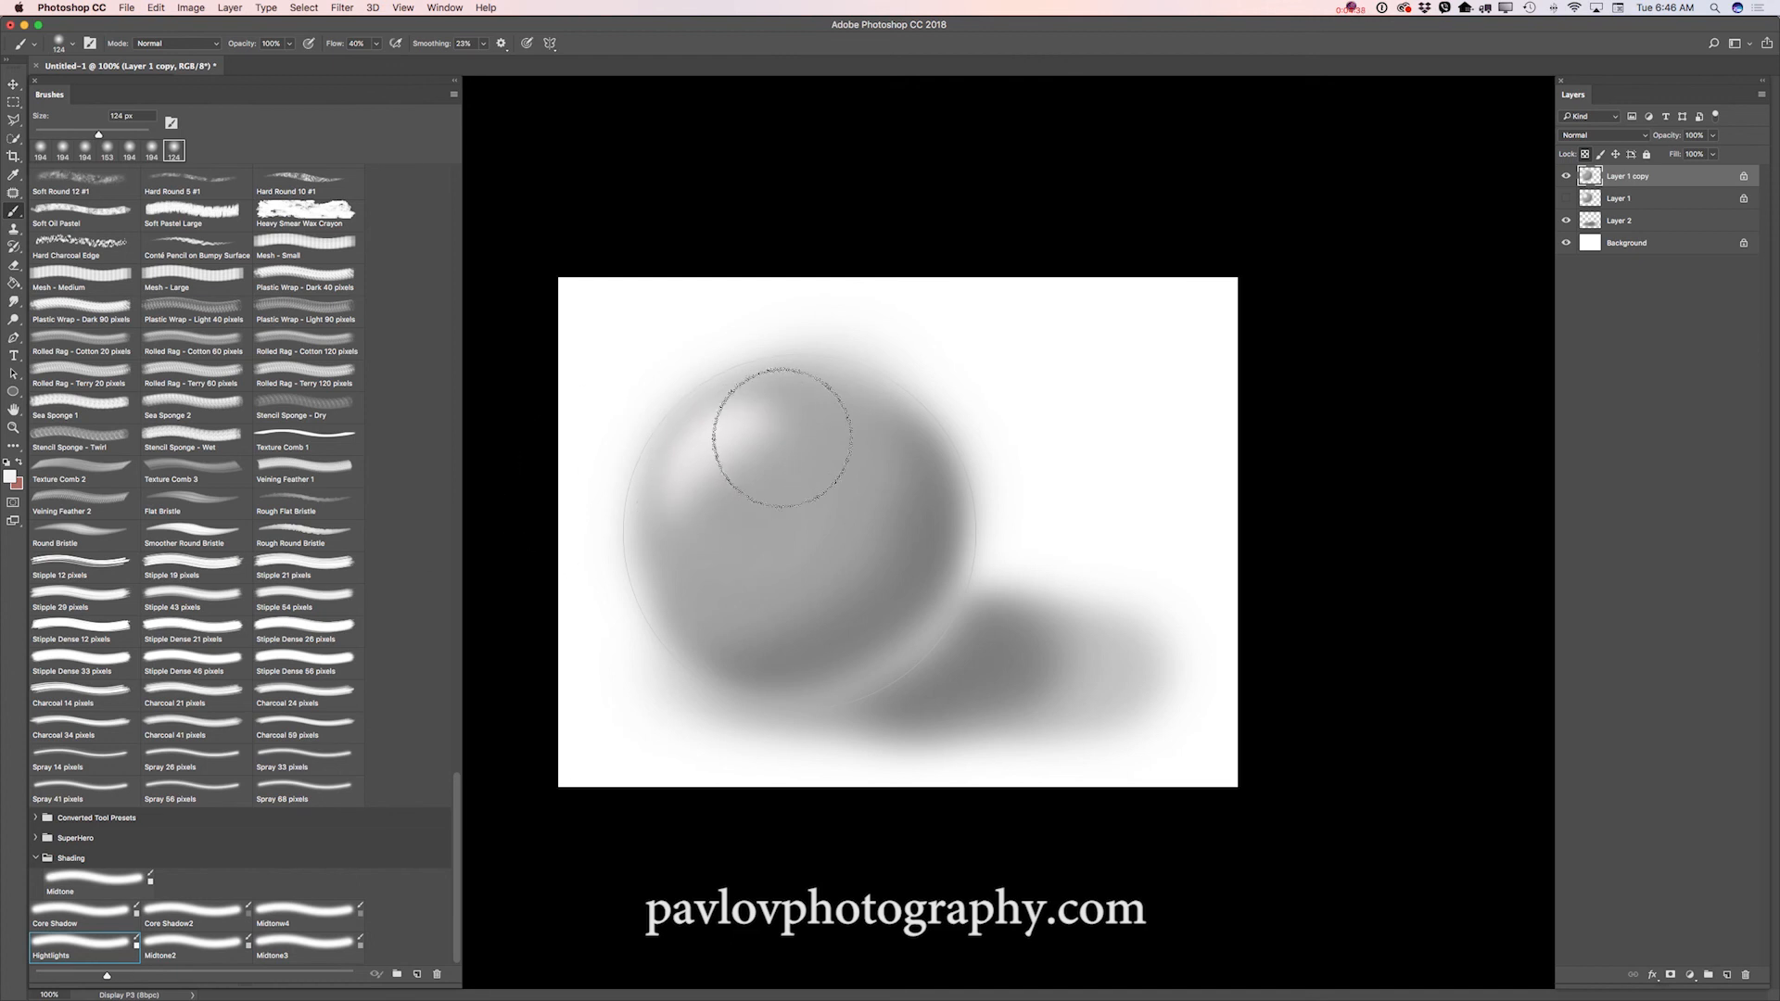